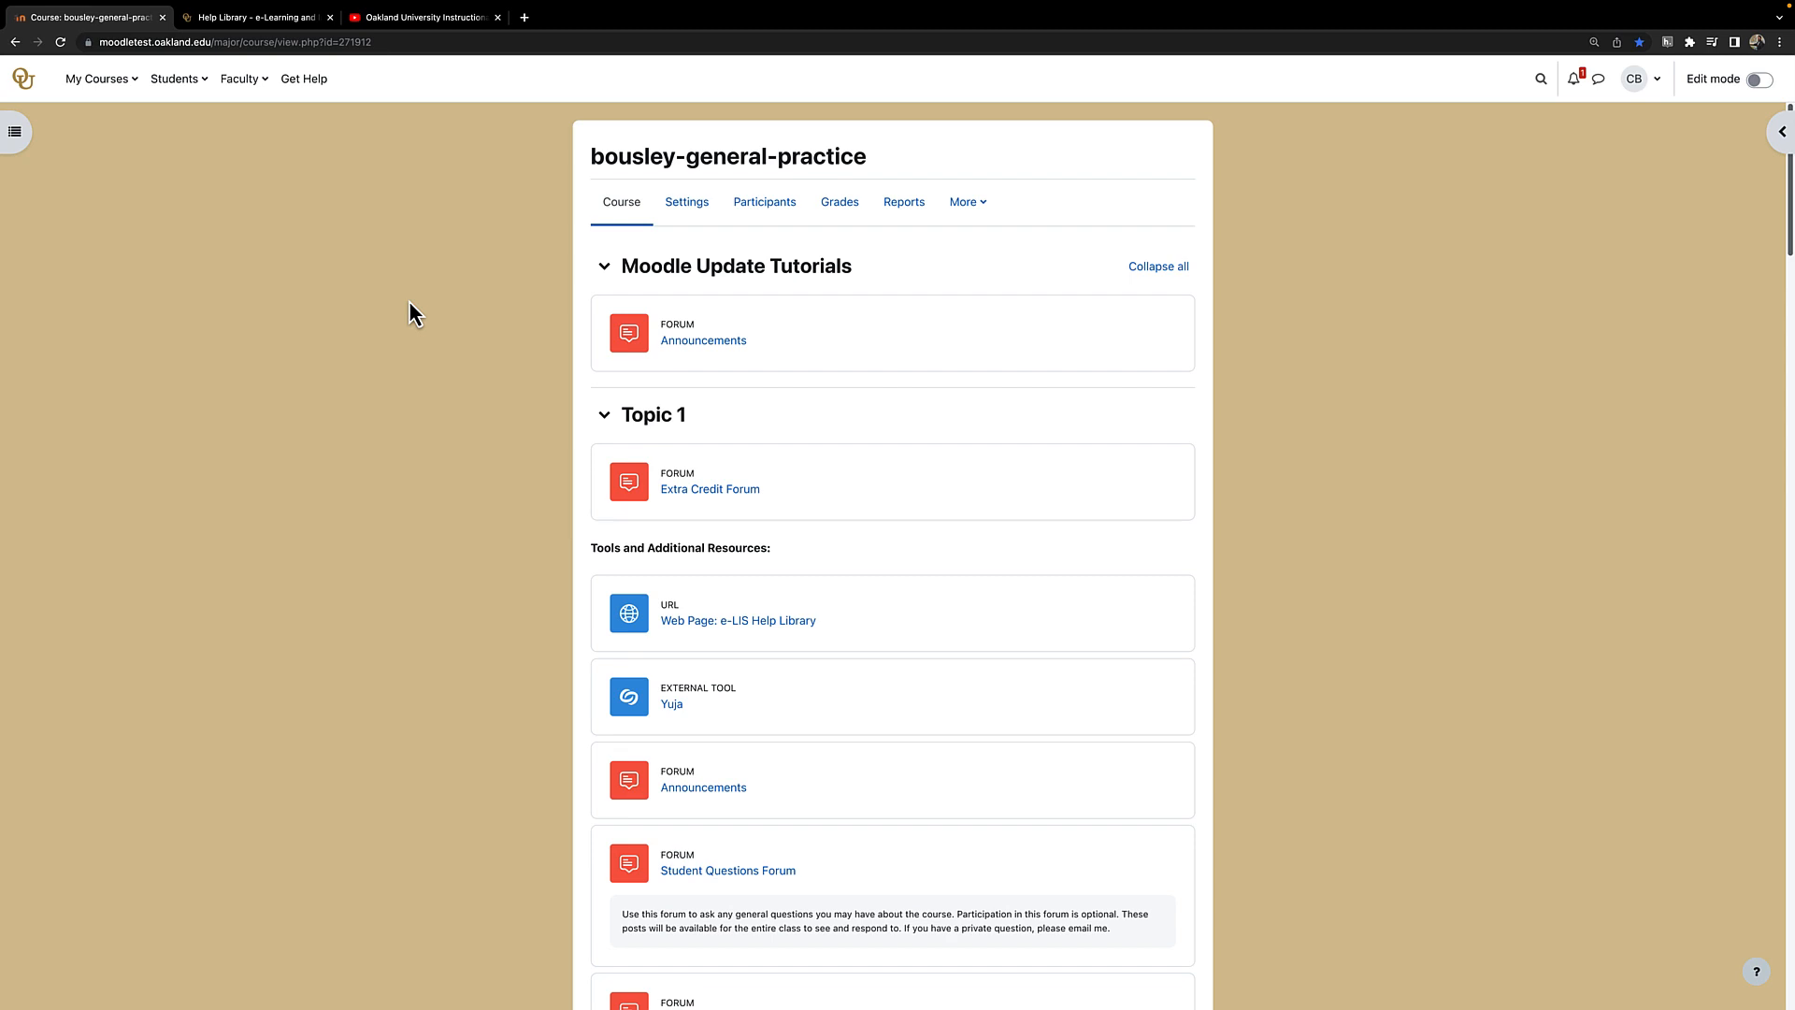
Enable course editing and start a new URL resource in Topic 2
click(1761, 79)
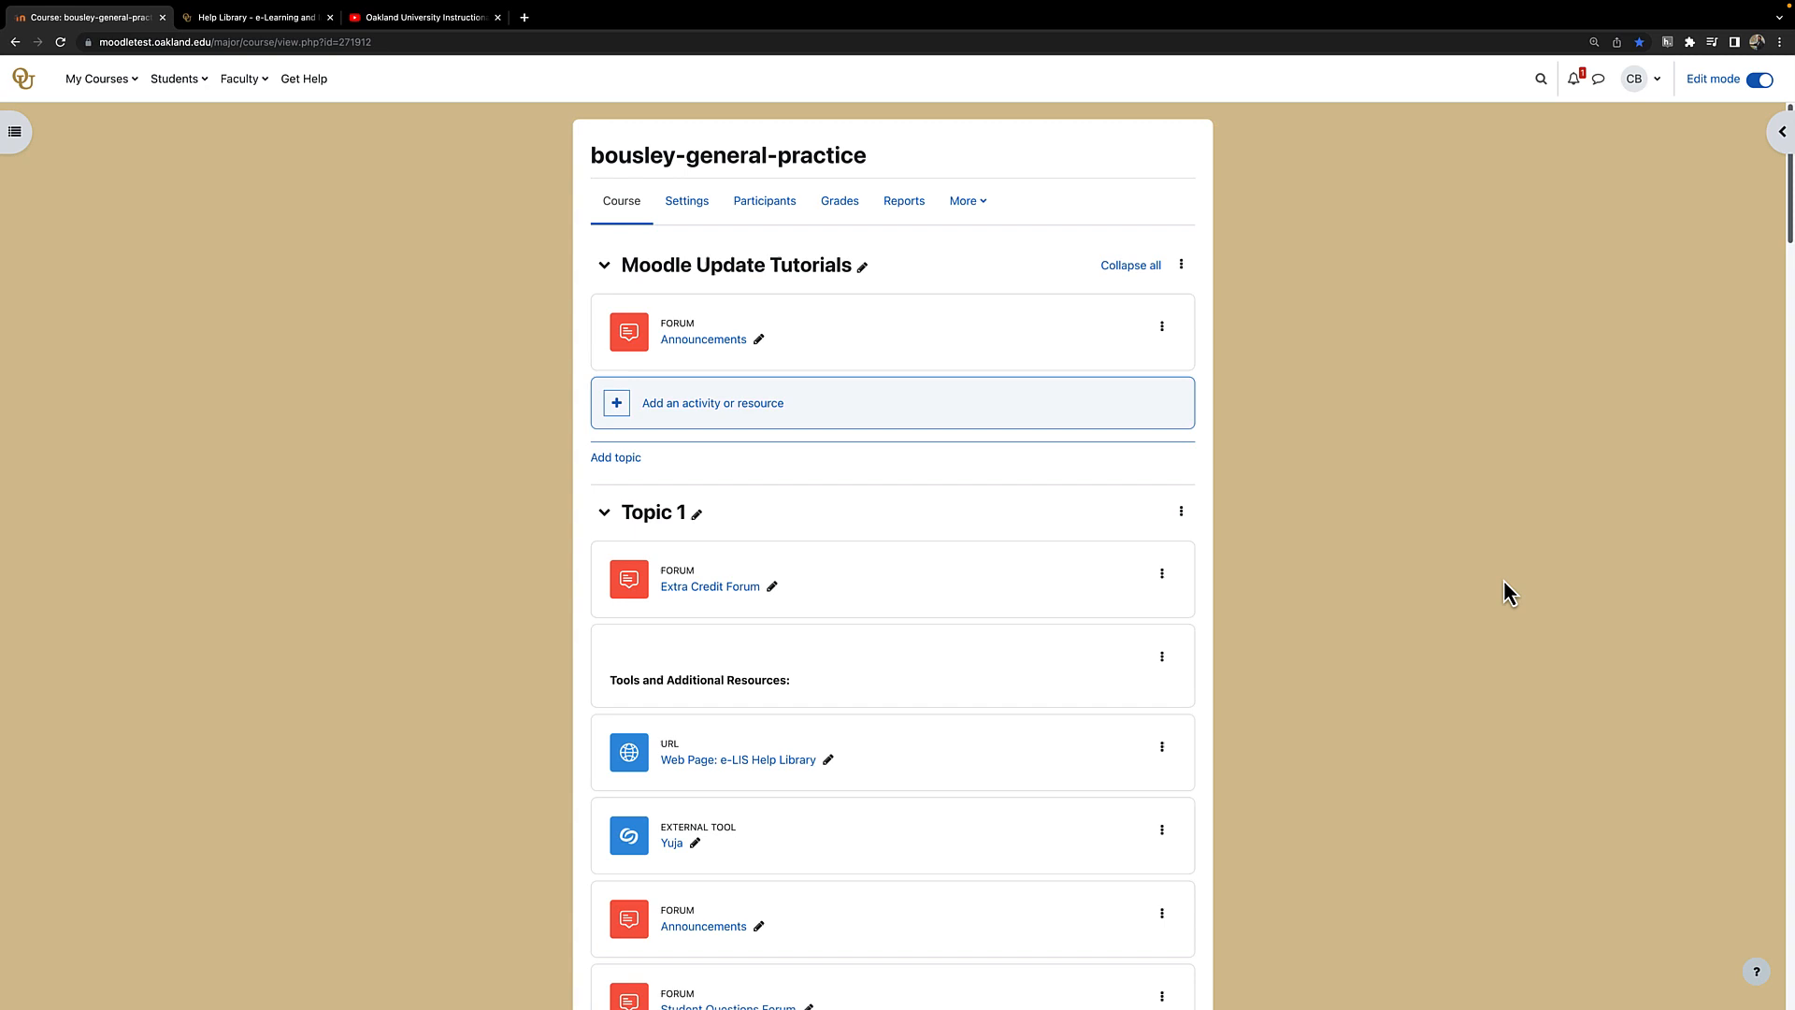
scroll(down, 3)
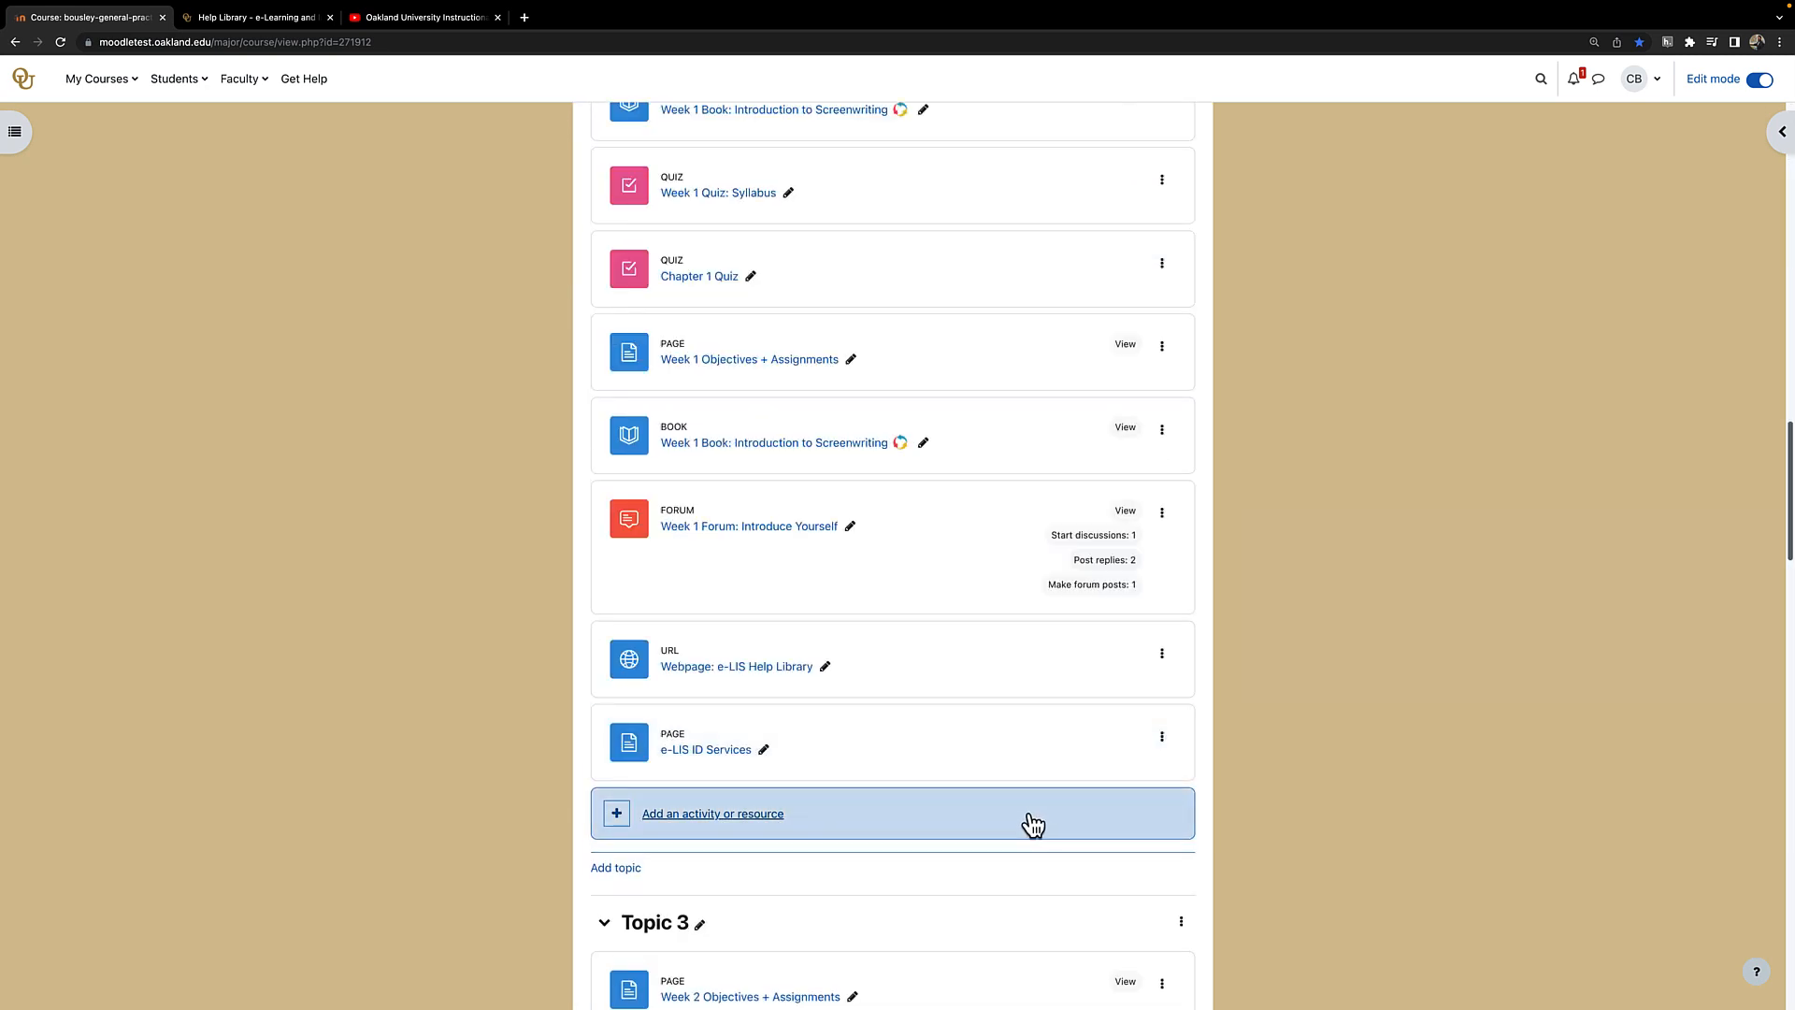
mouse_move(1032, 830)
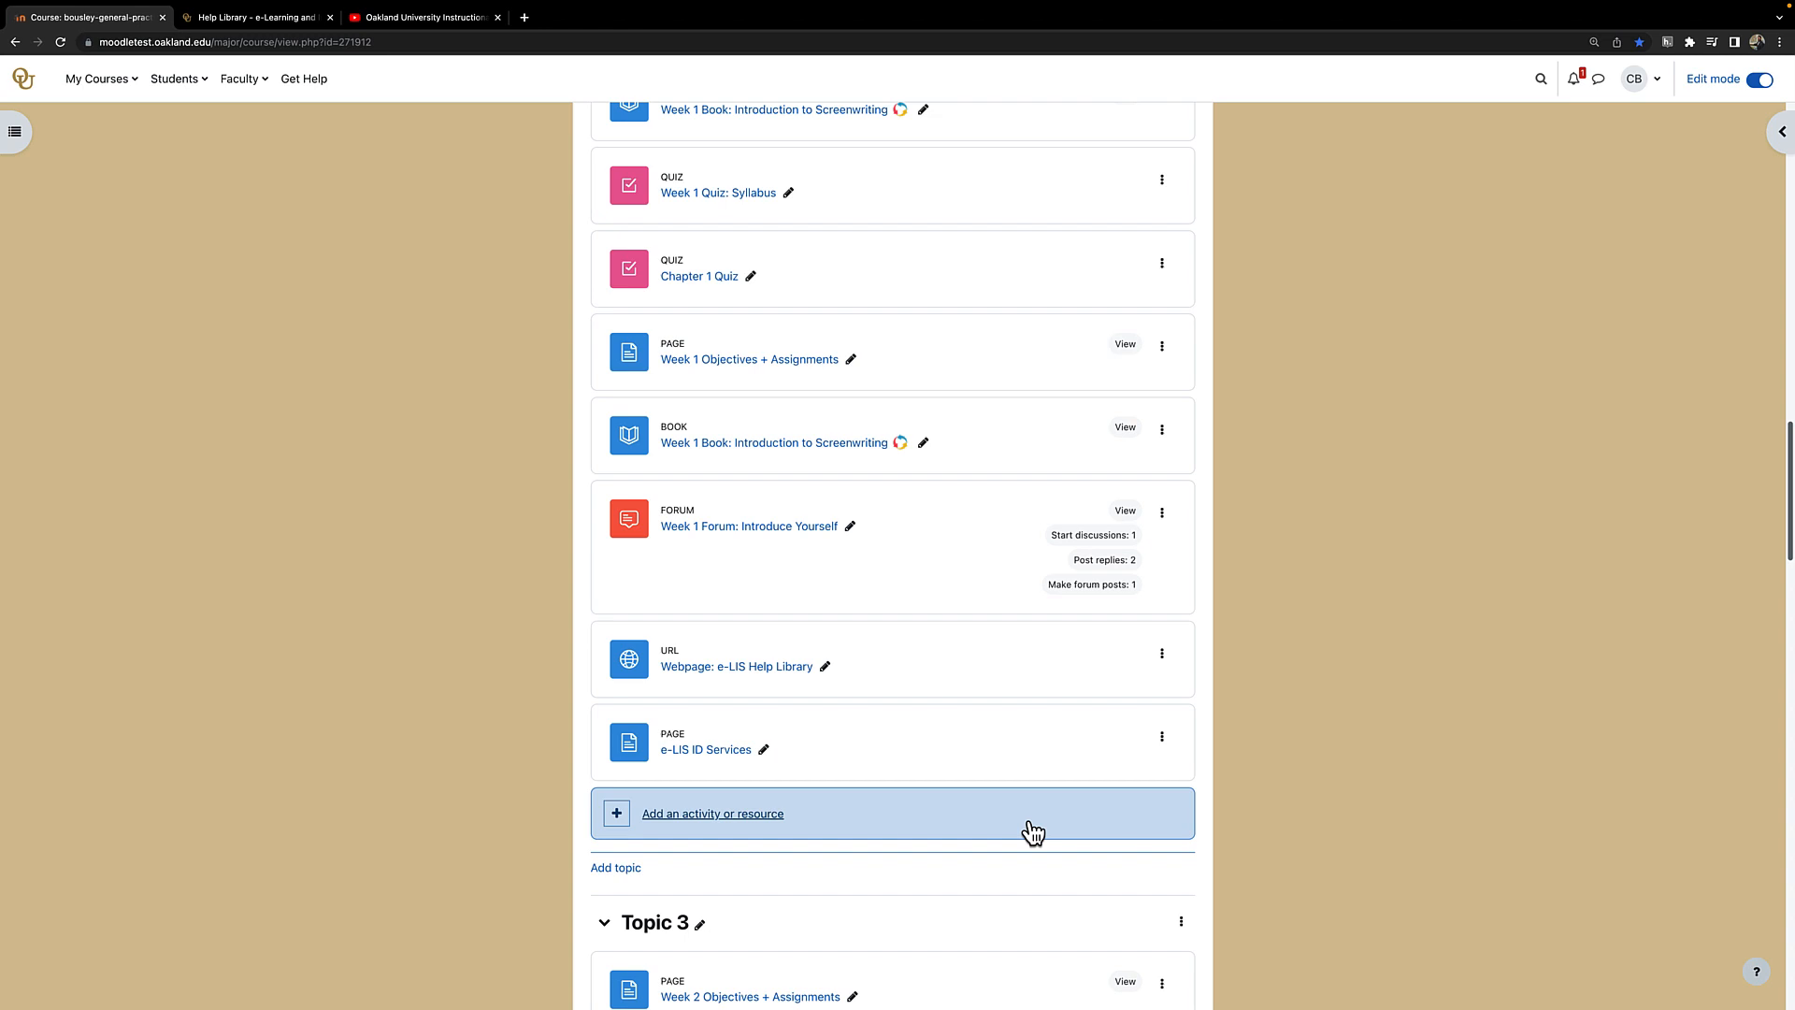
click(710, 813)
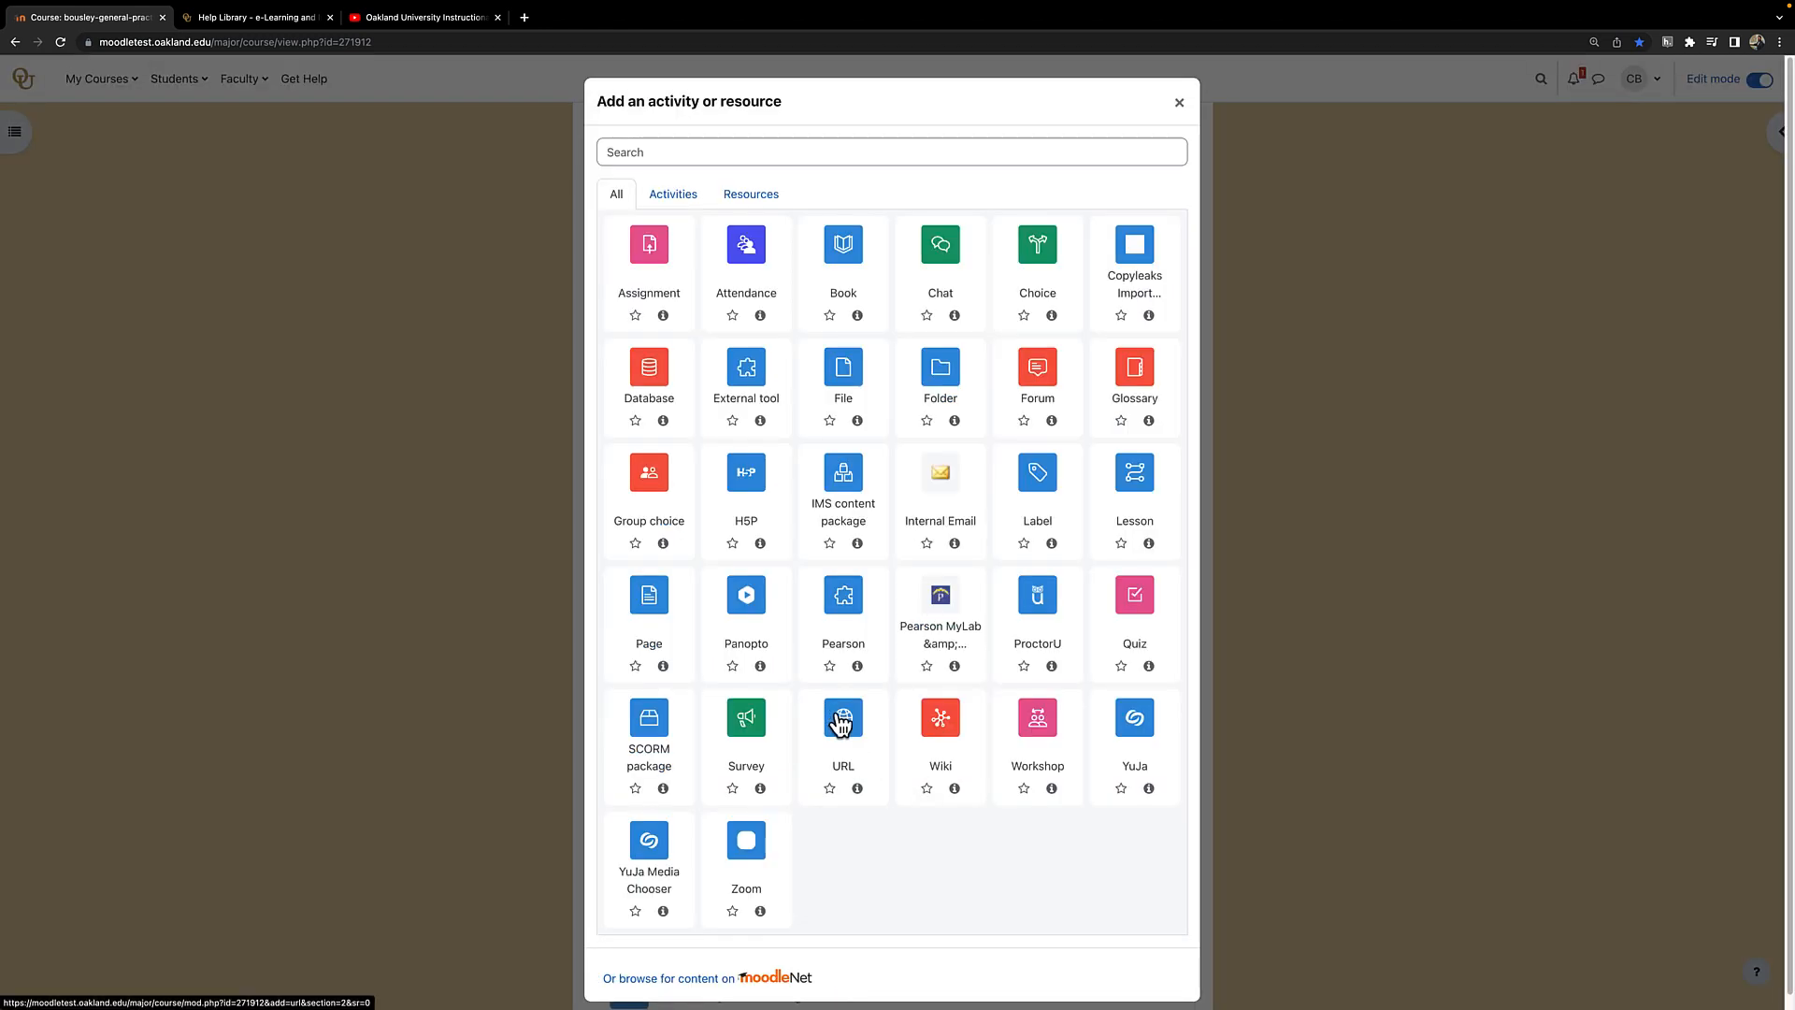
click(843, 726)
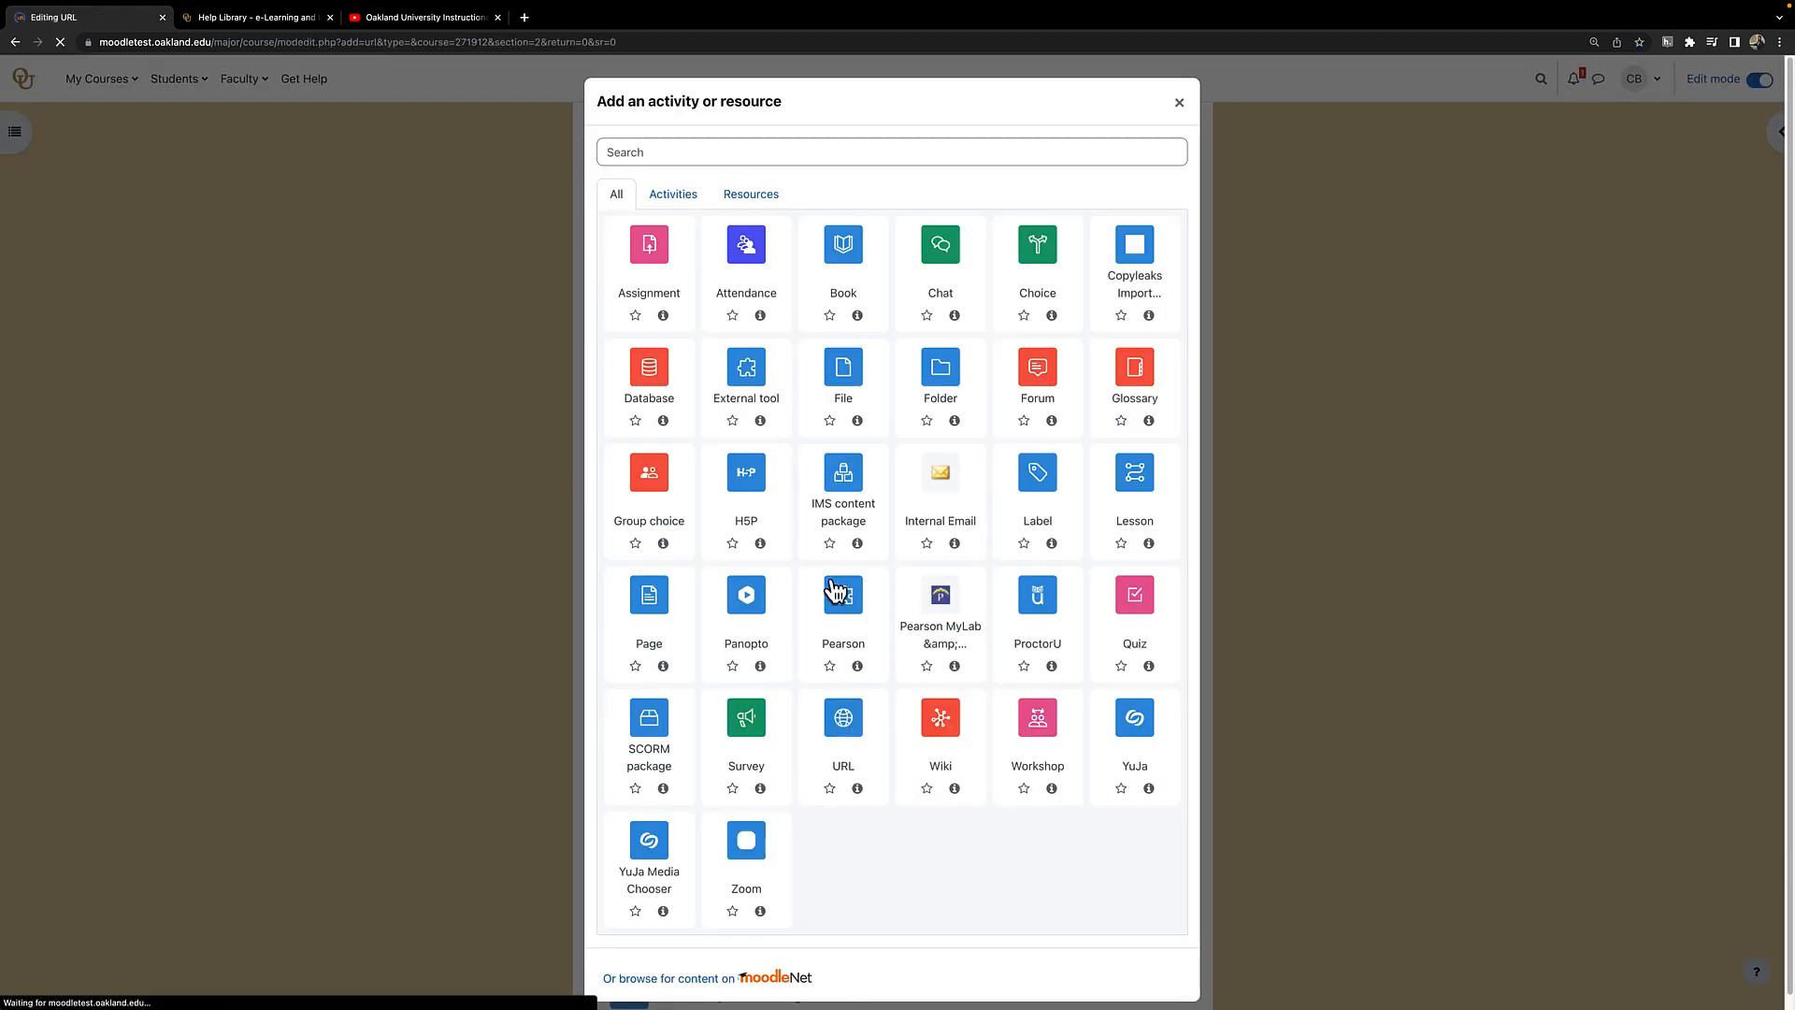
Name the resource 'Webpage: e-LIS Help Library'
click(843, 718)
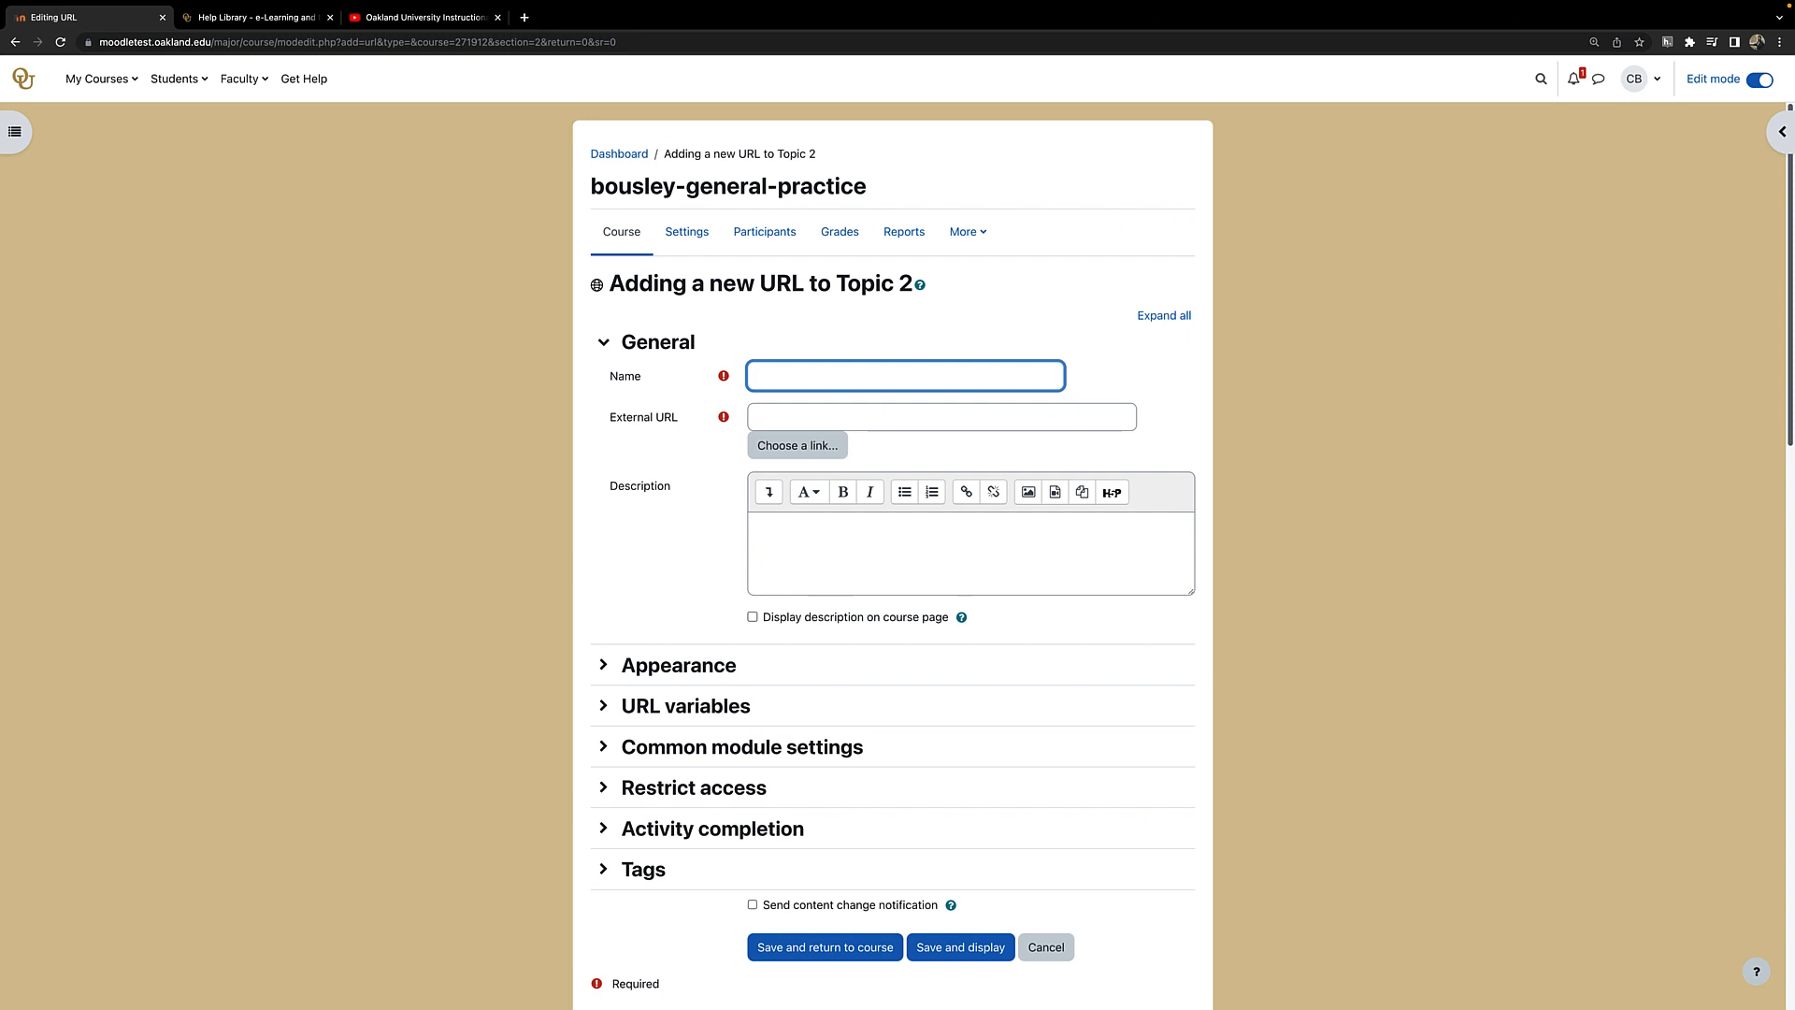
text(Webpage: e-LIS Help Library)
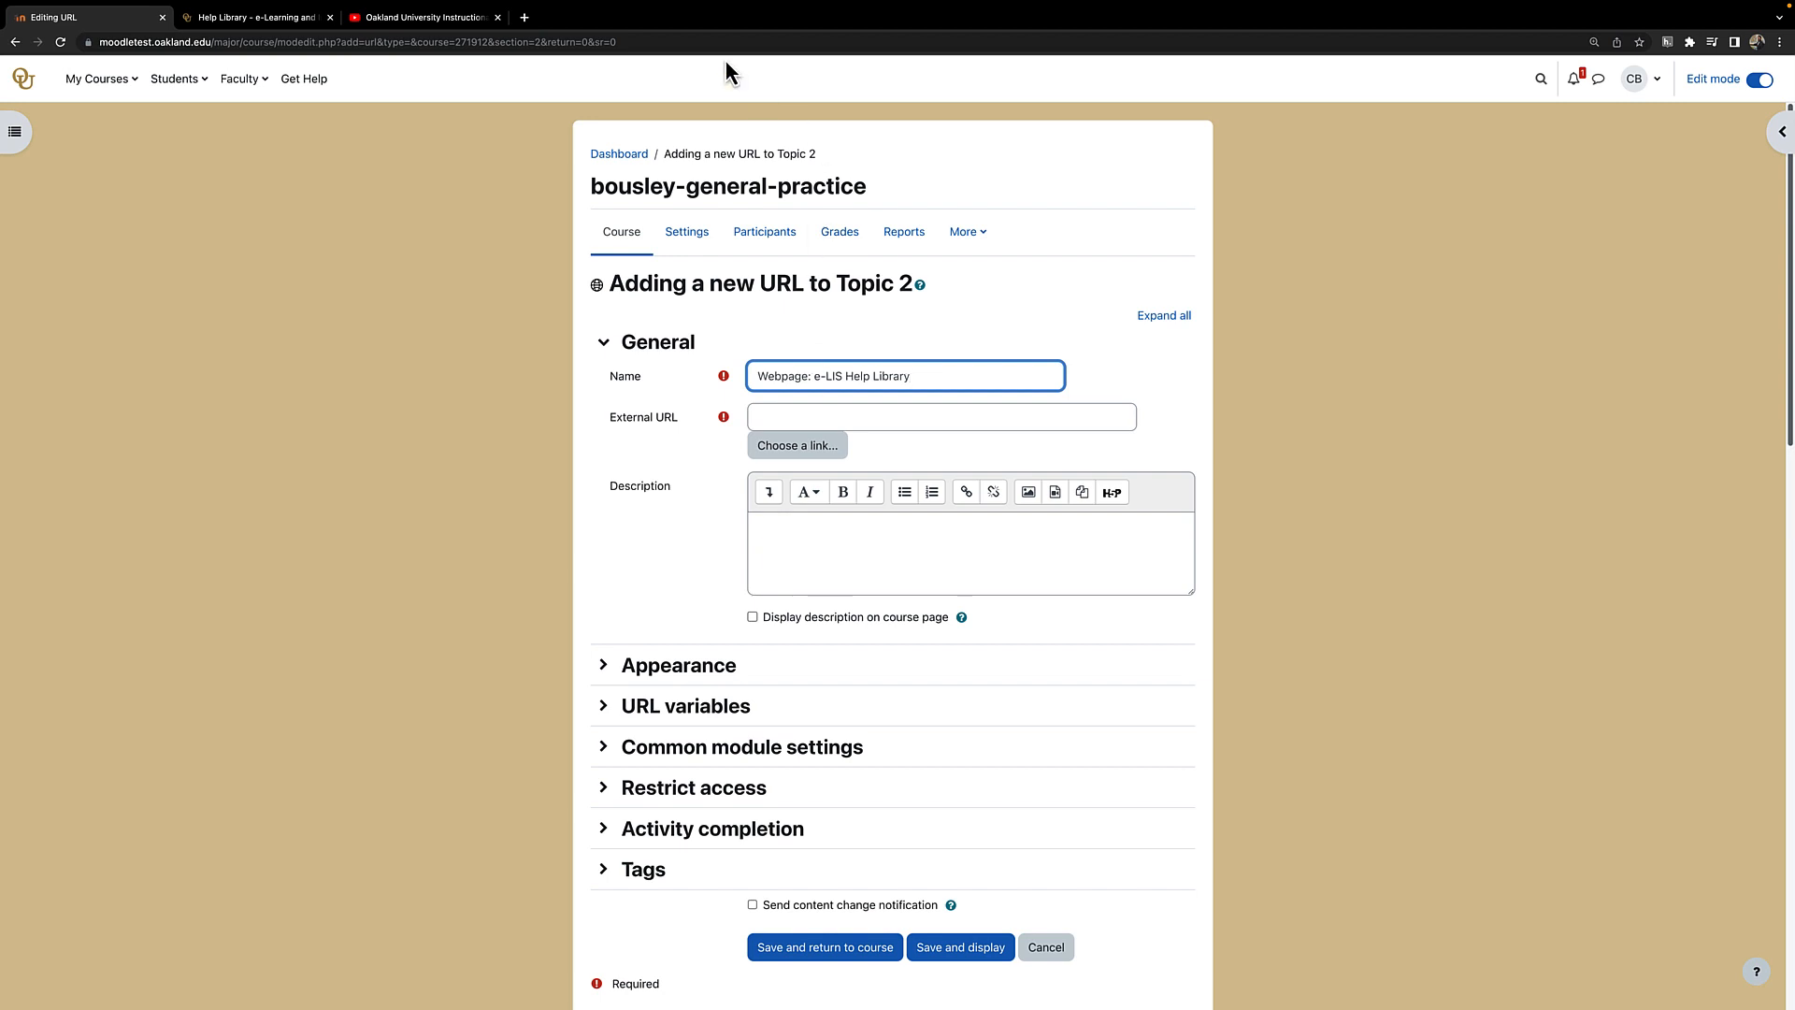
click(254, 17)
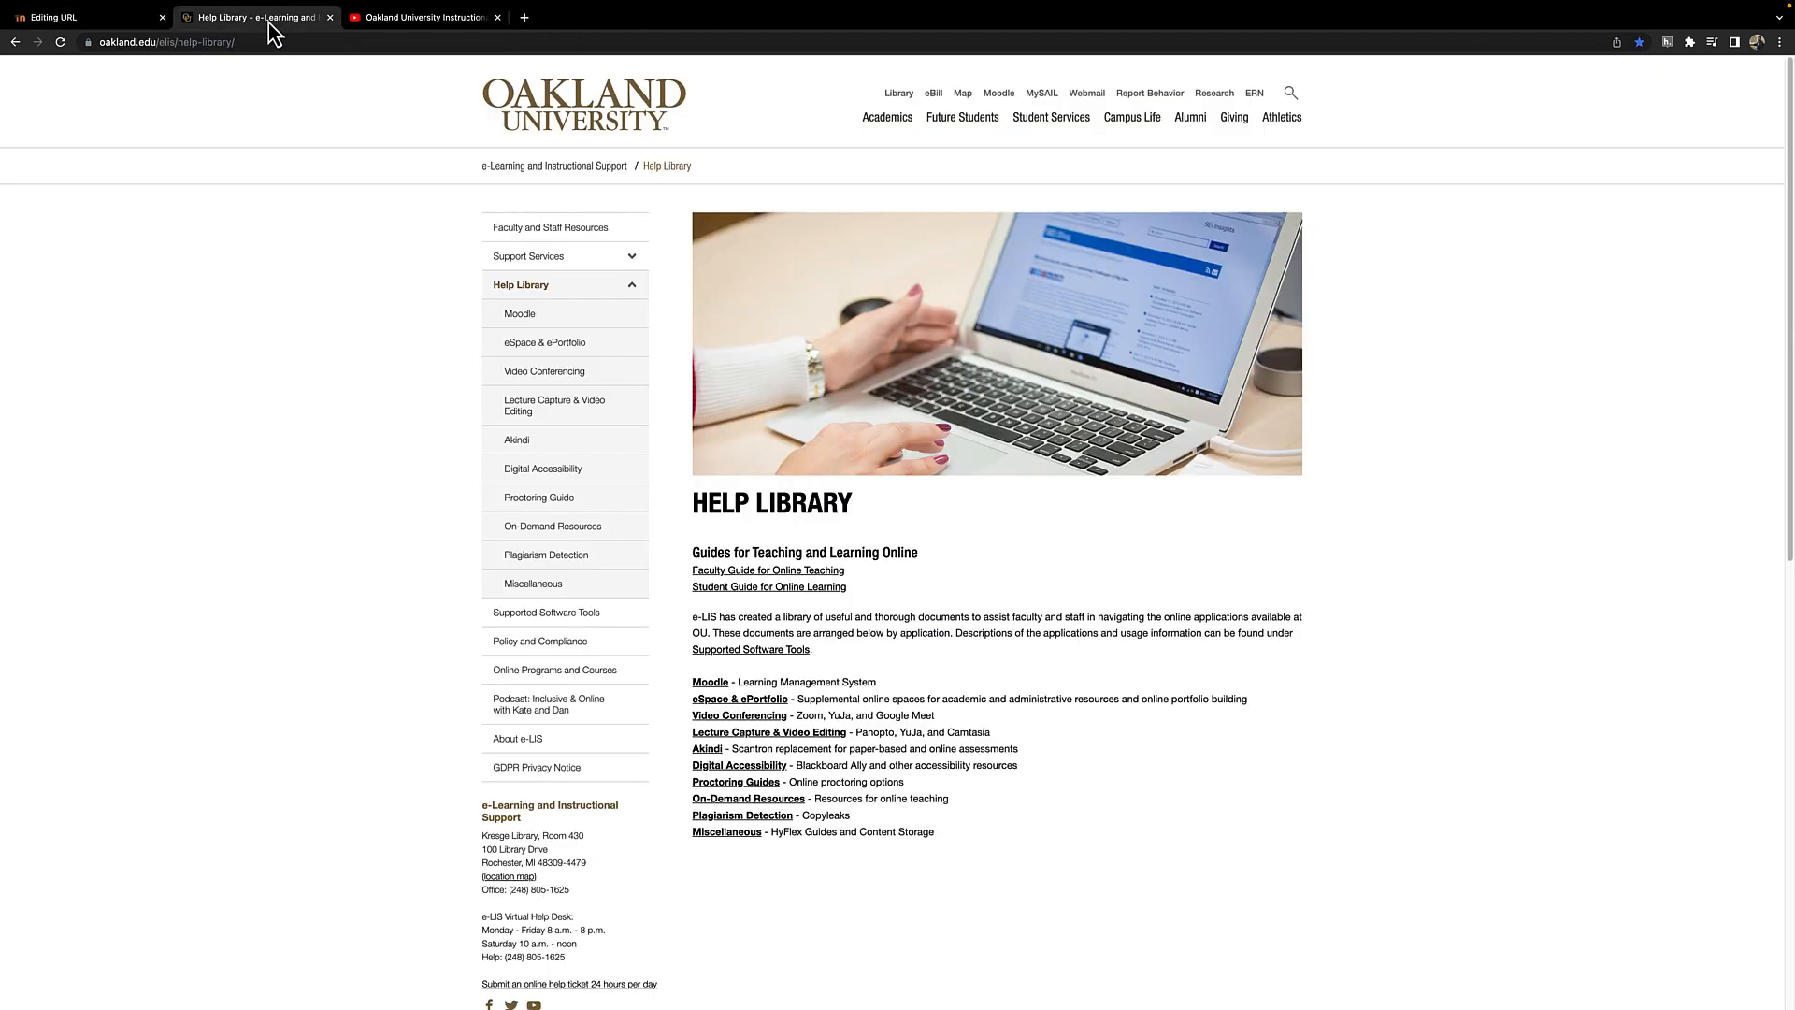
click(167, 41)
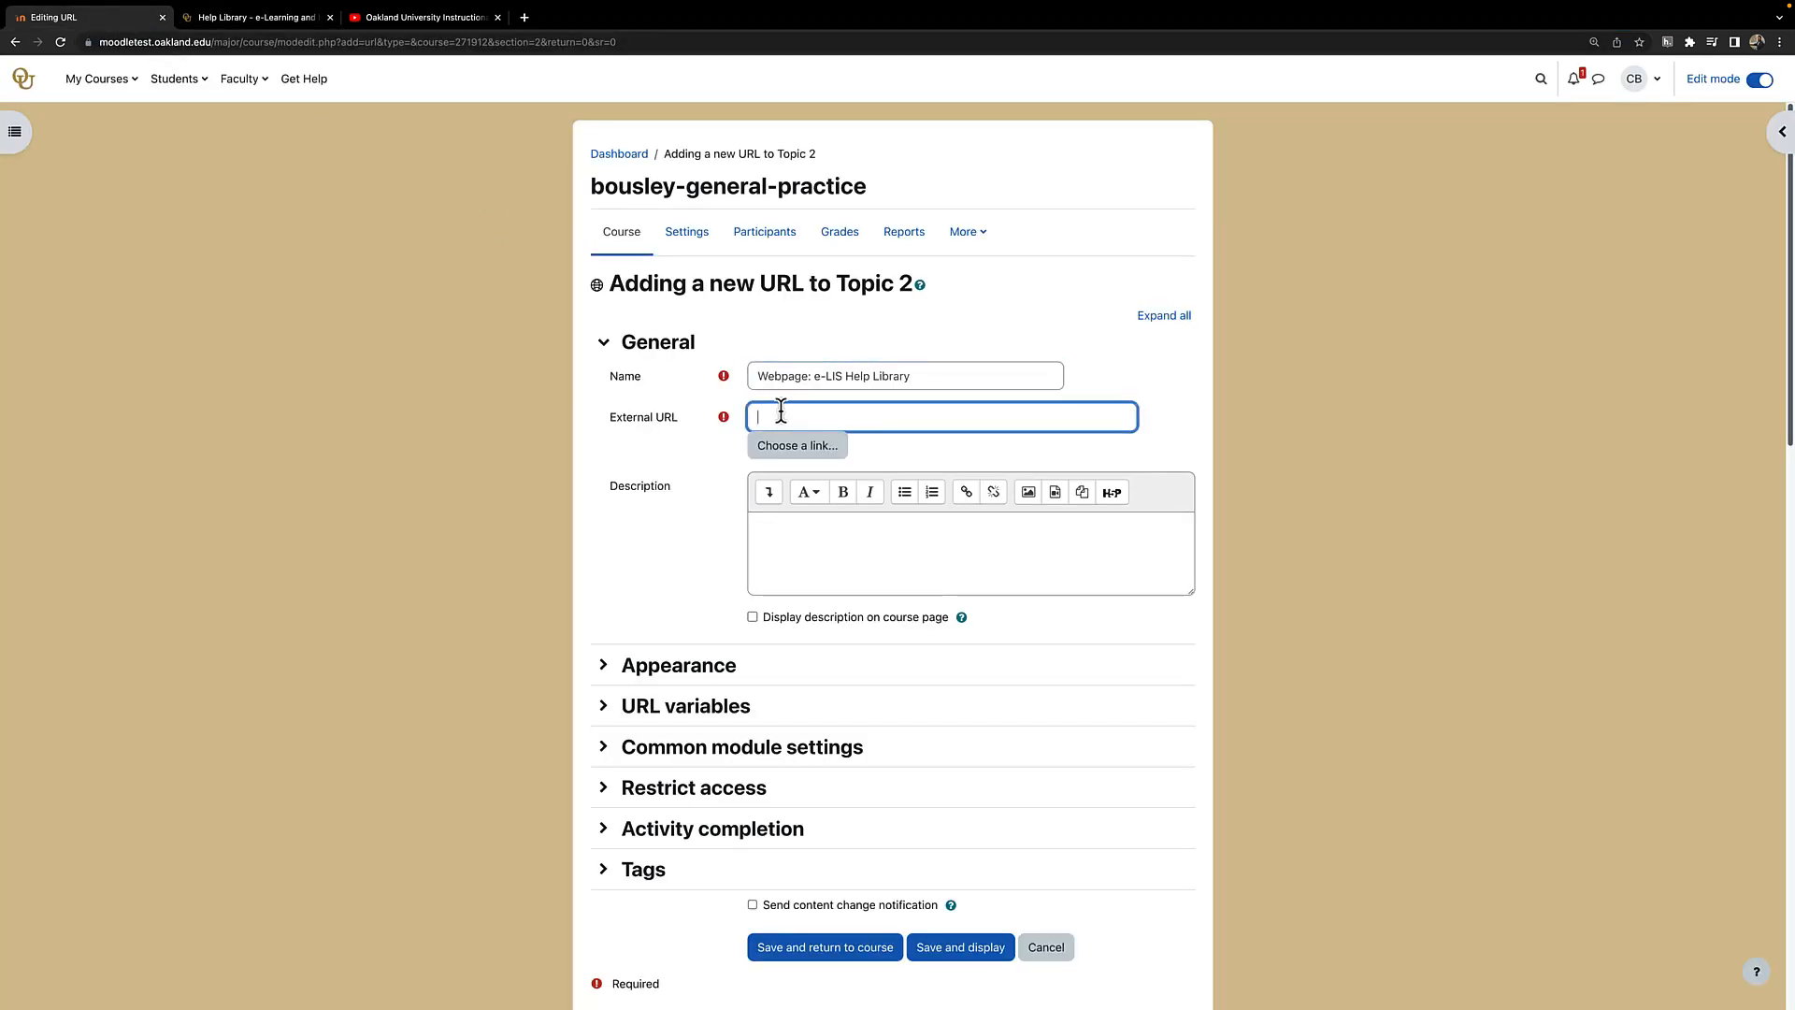
text(https://oakland.edu/elis/help-library/)
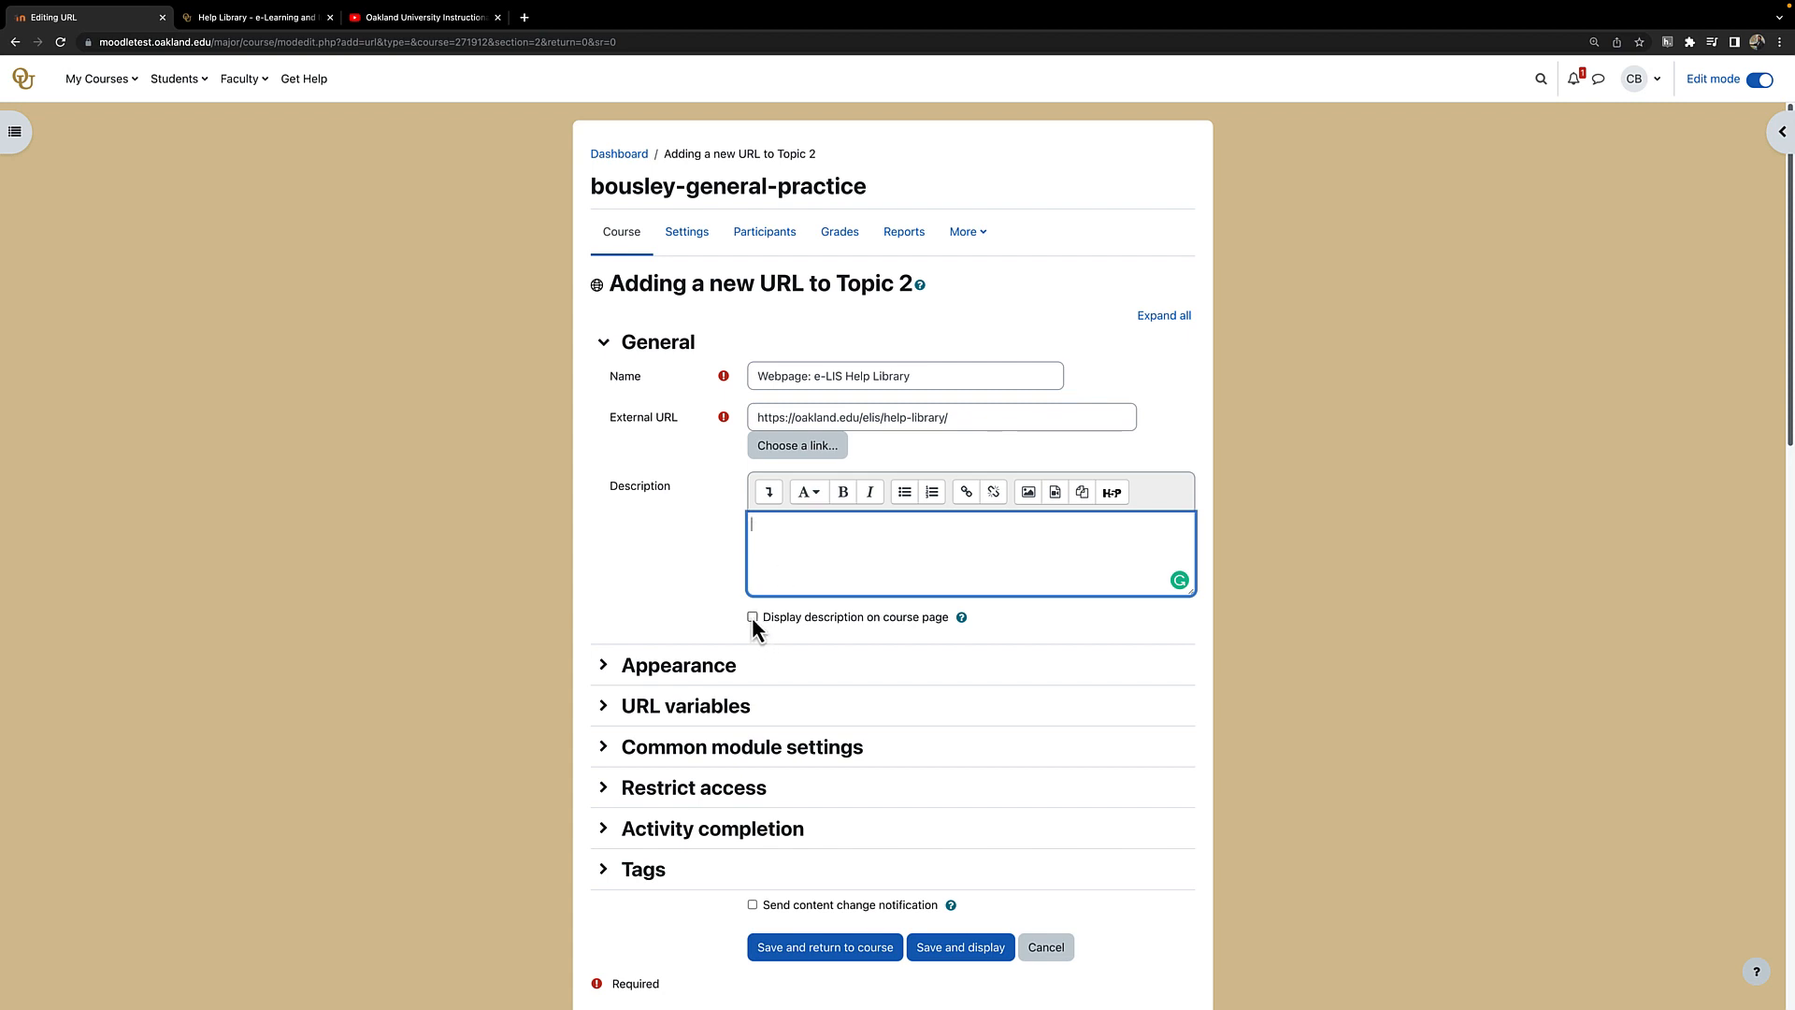
click(753, 617)
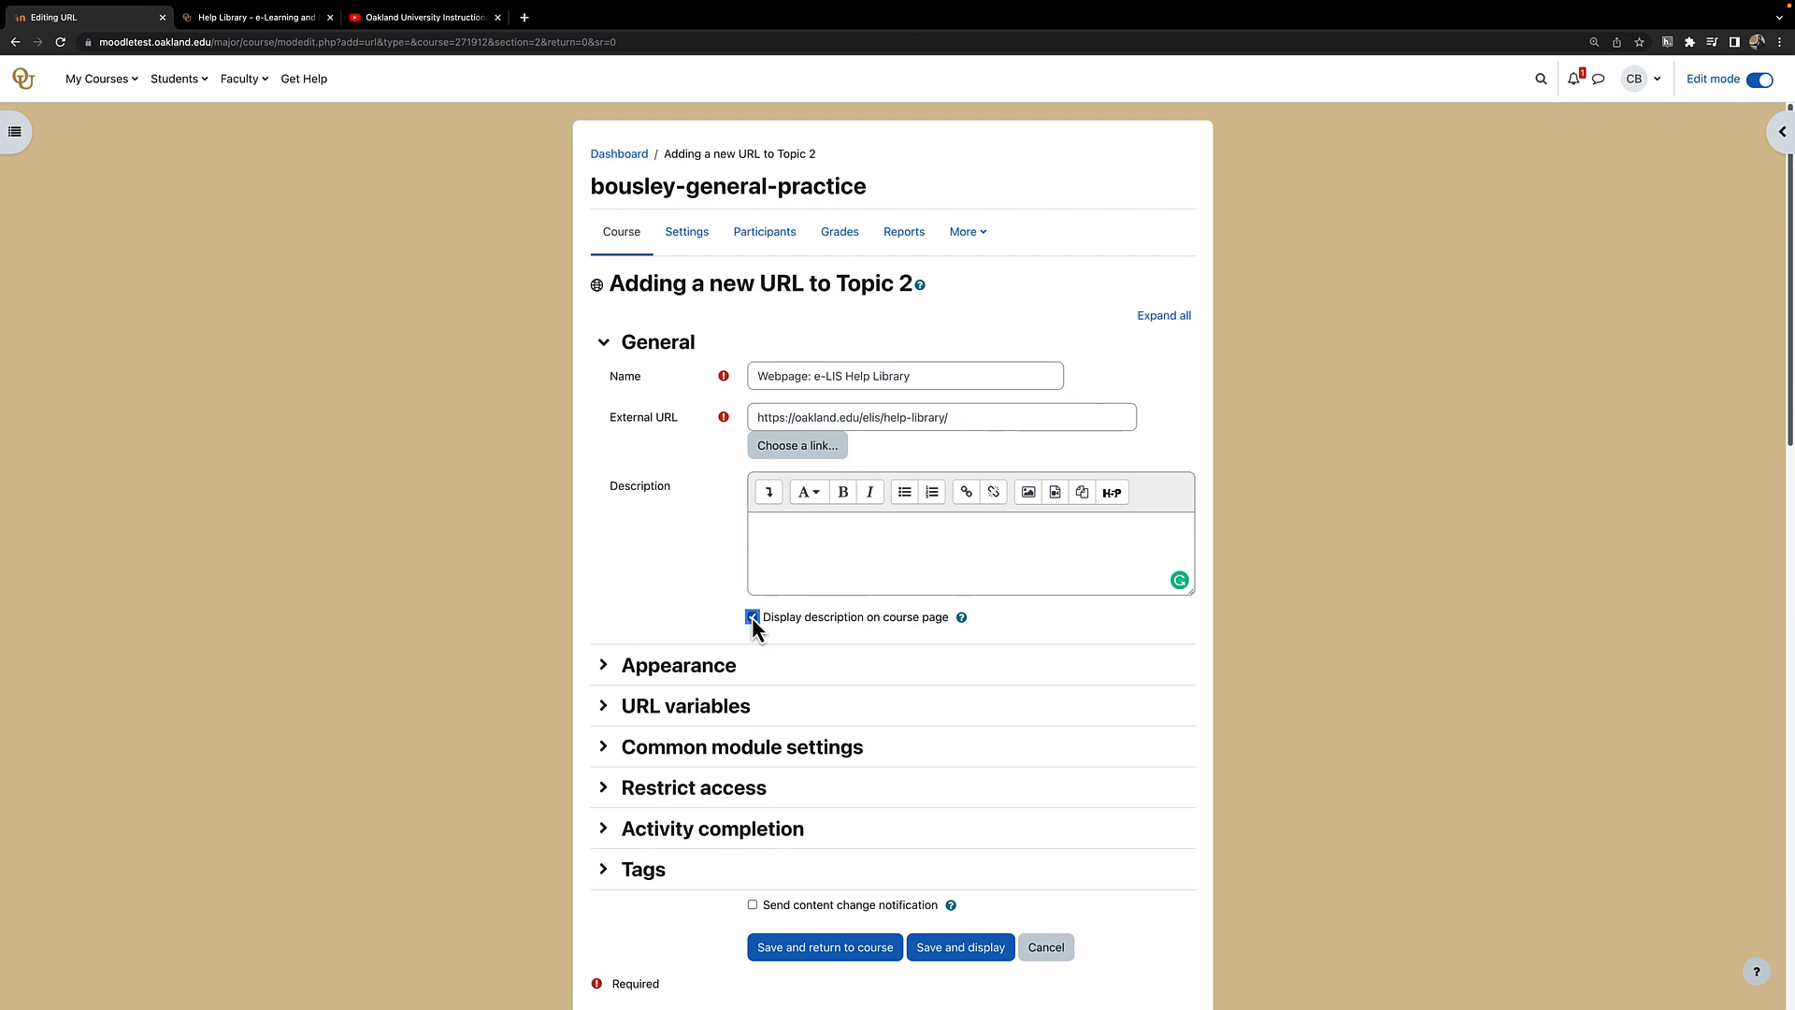
Under Appearance, set Display to 'New window' for the Help Library link
click(754, 617)
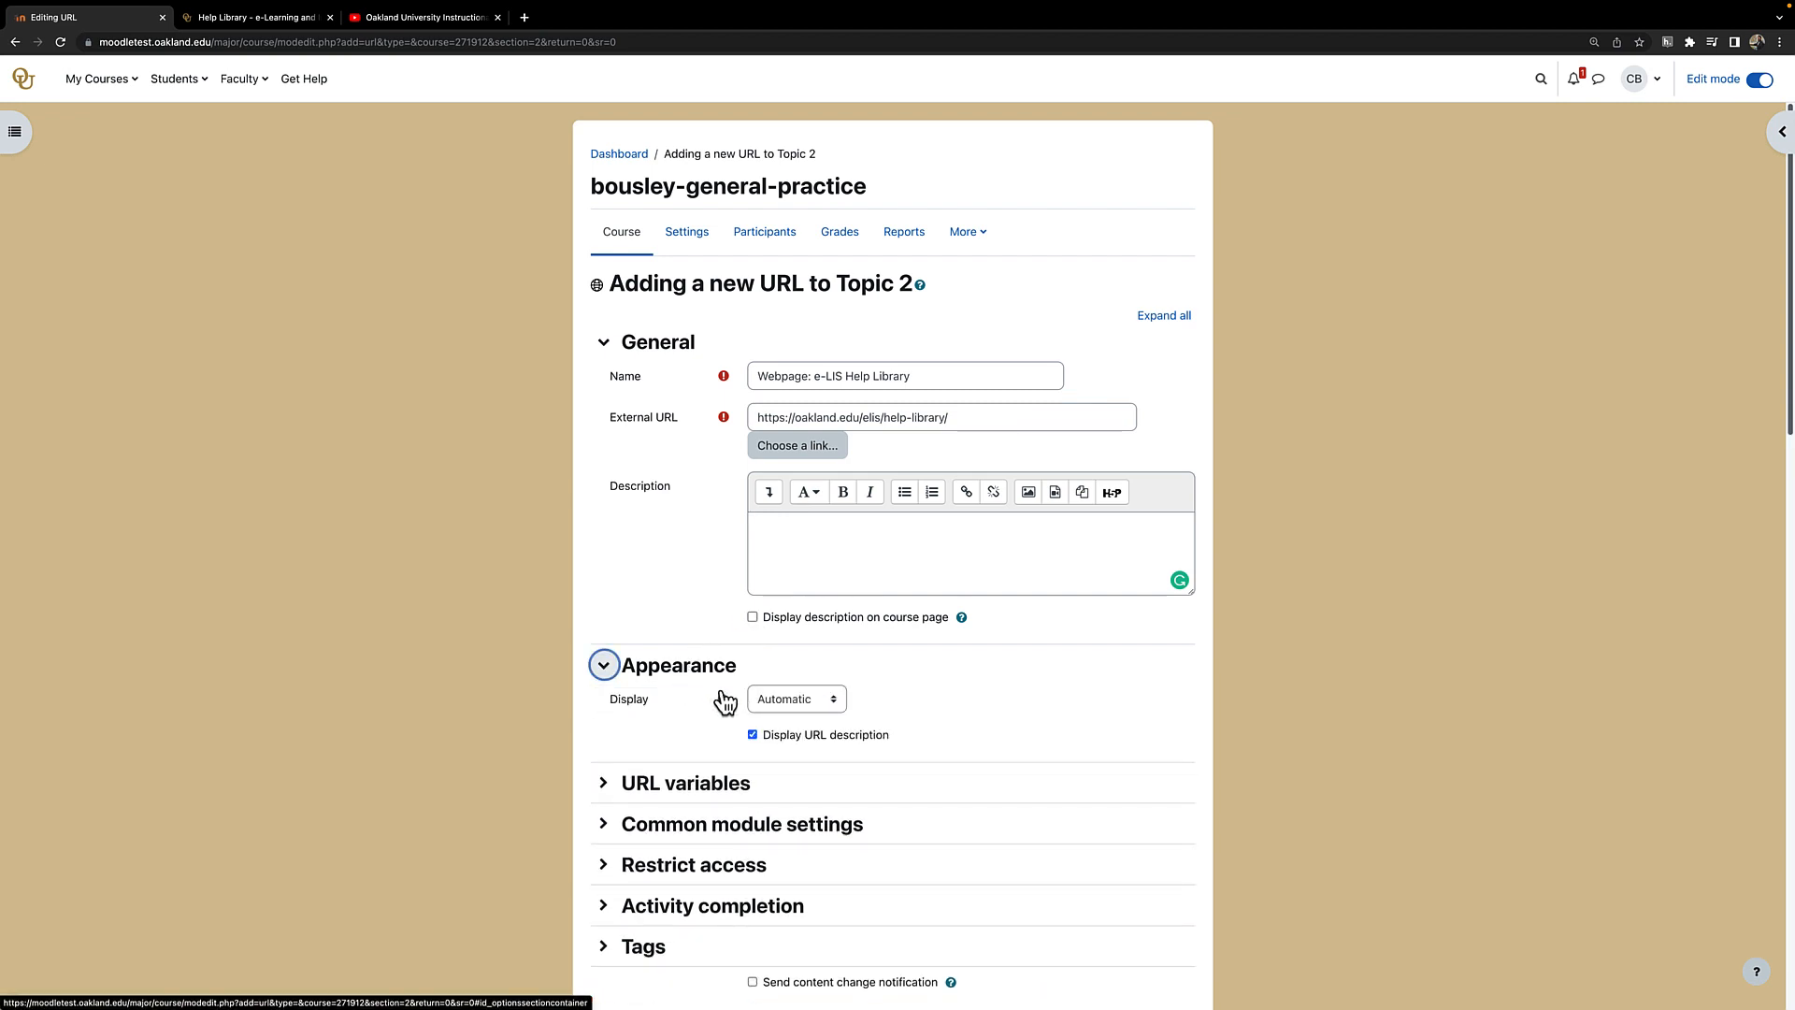
click(797, 698)
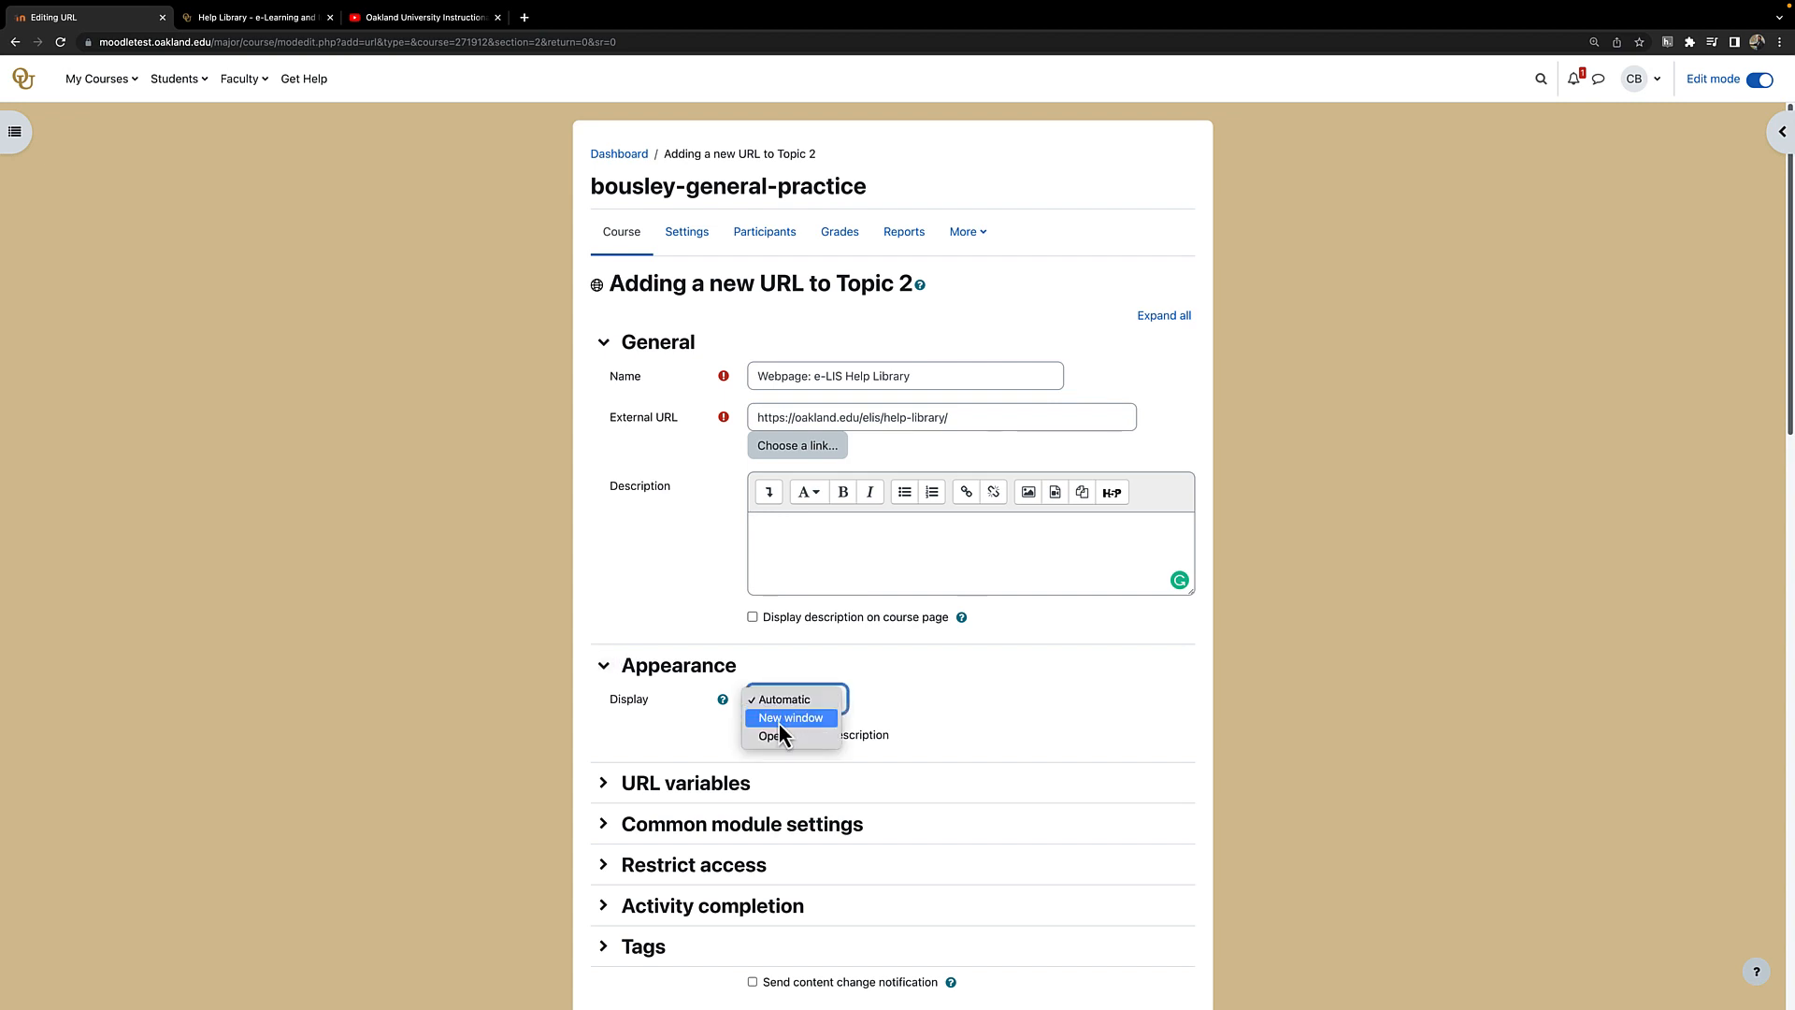
click(789, 716)
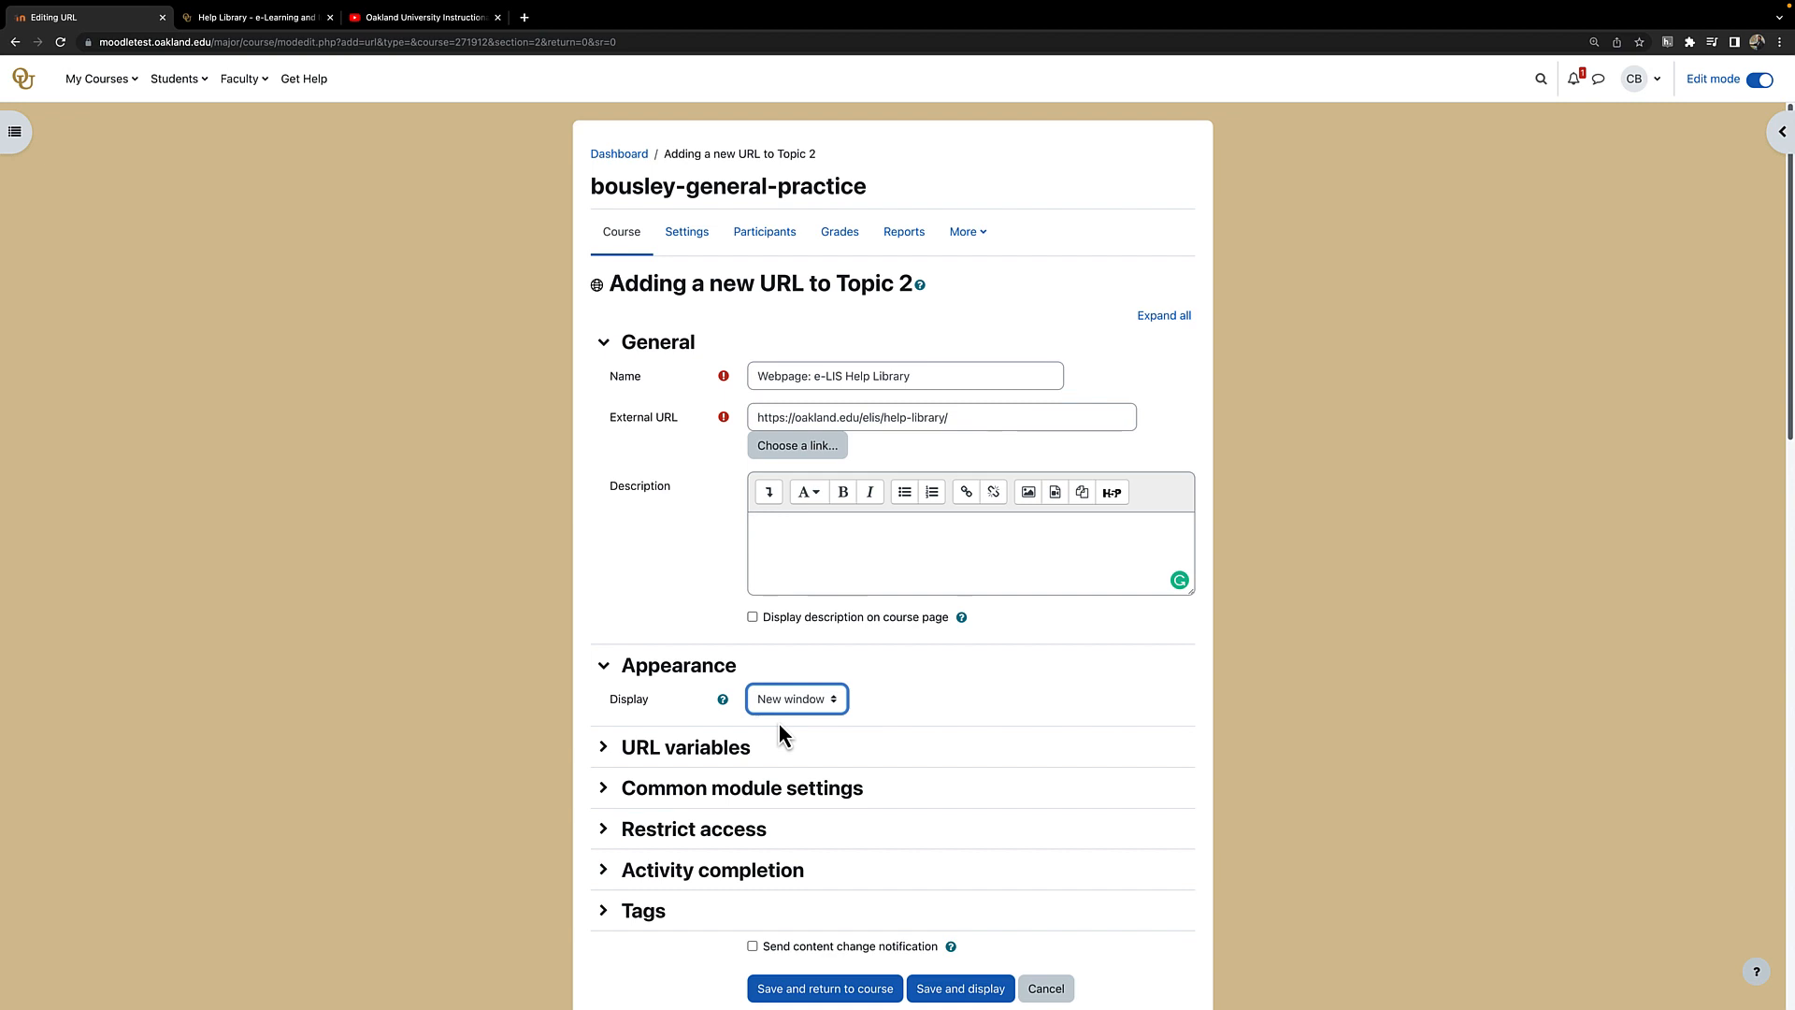
mouse_move(823, 987)
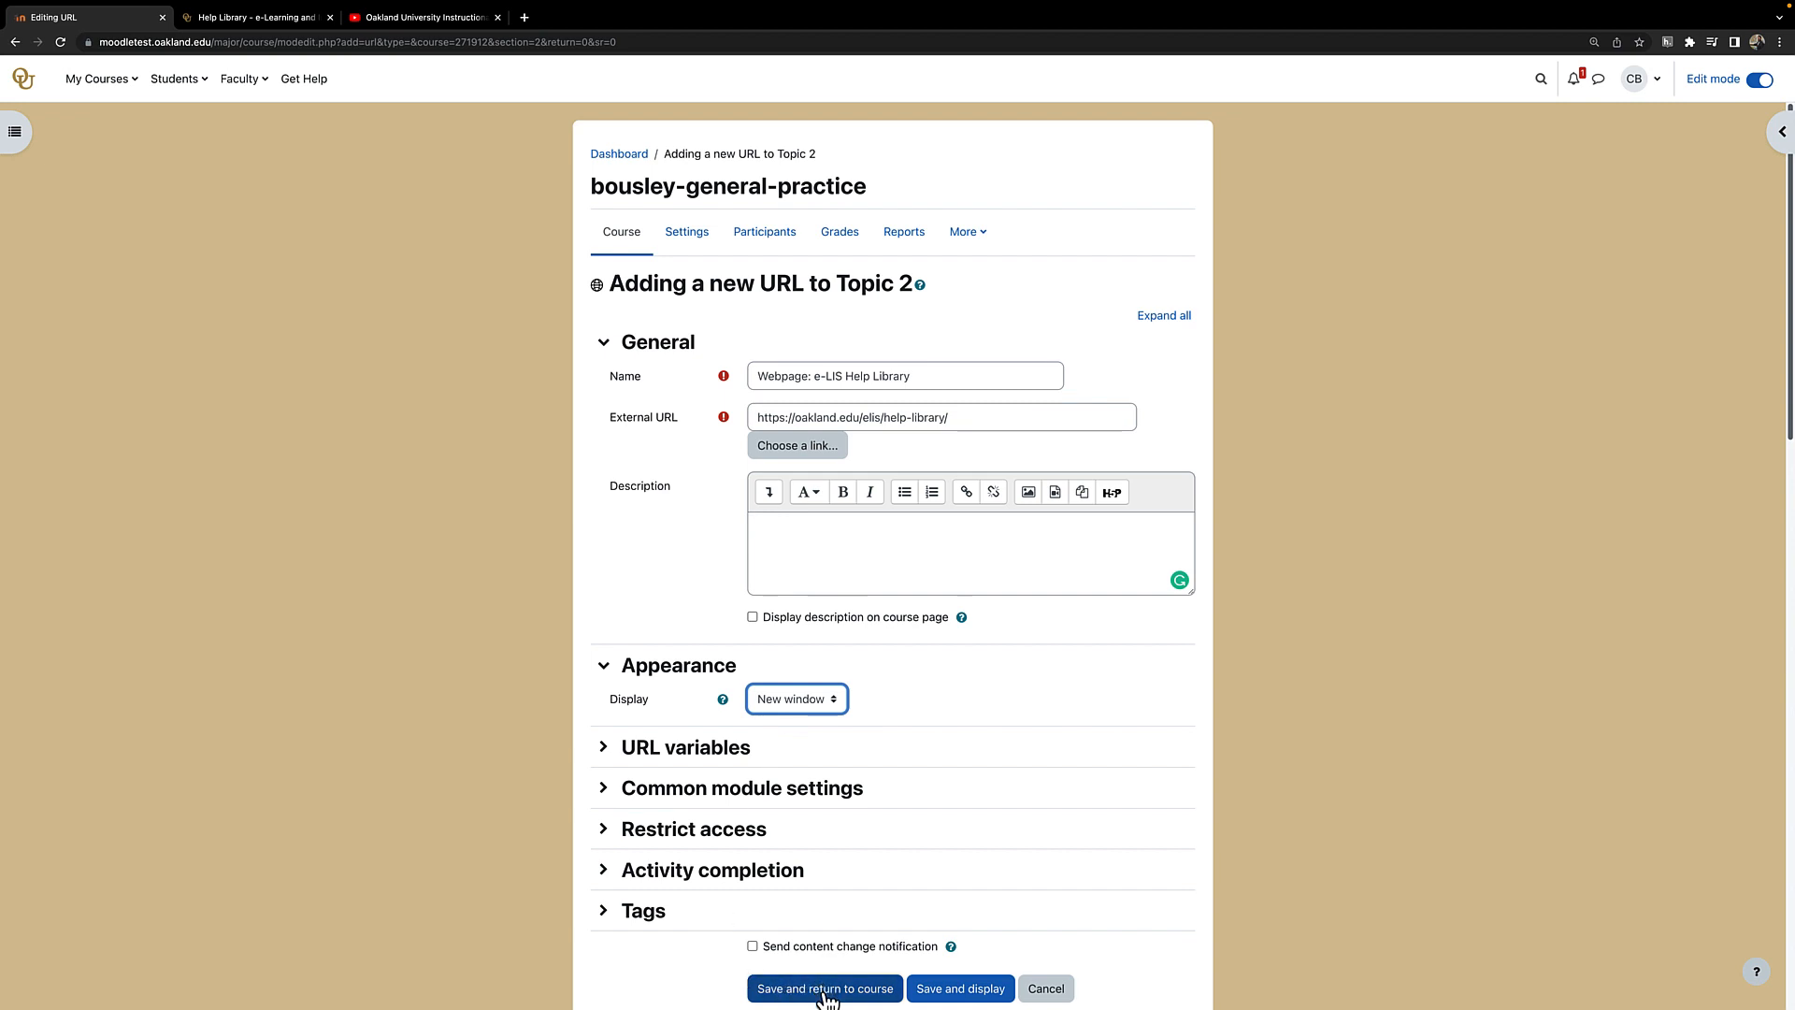
Save the URL resource to the course and try out the new Help Library link
click(822, 987)
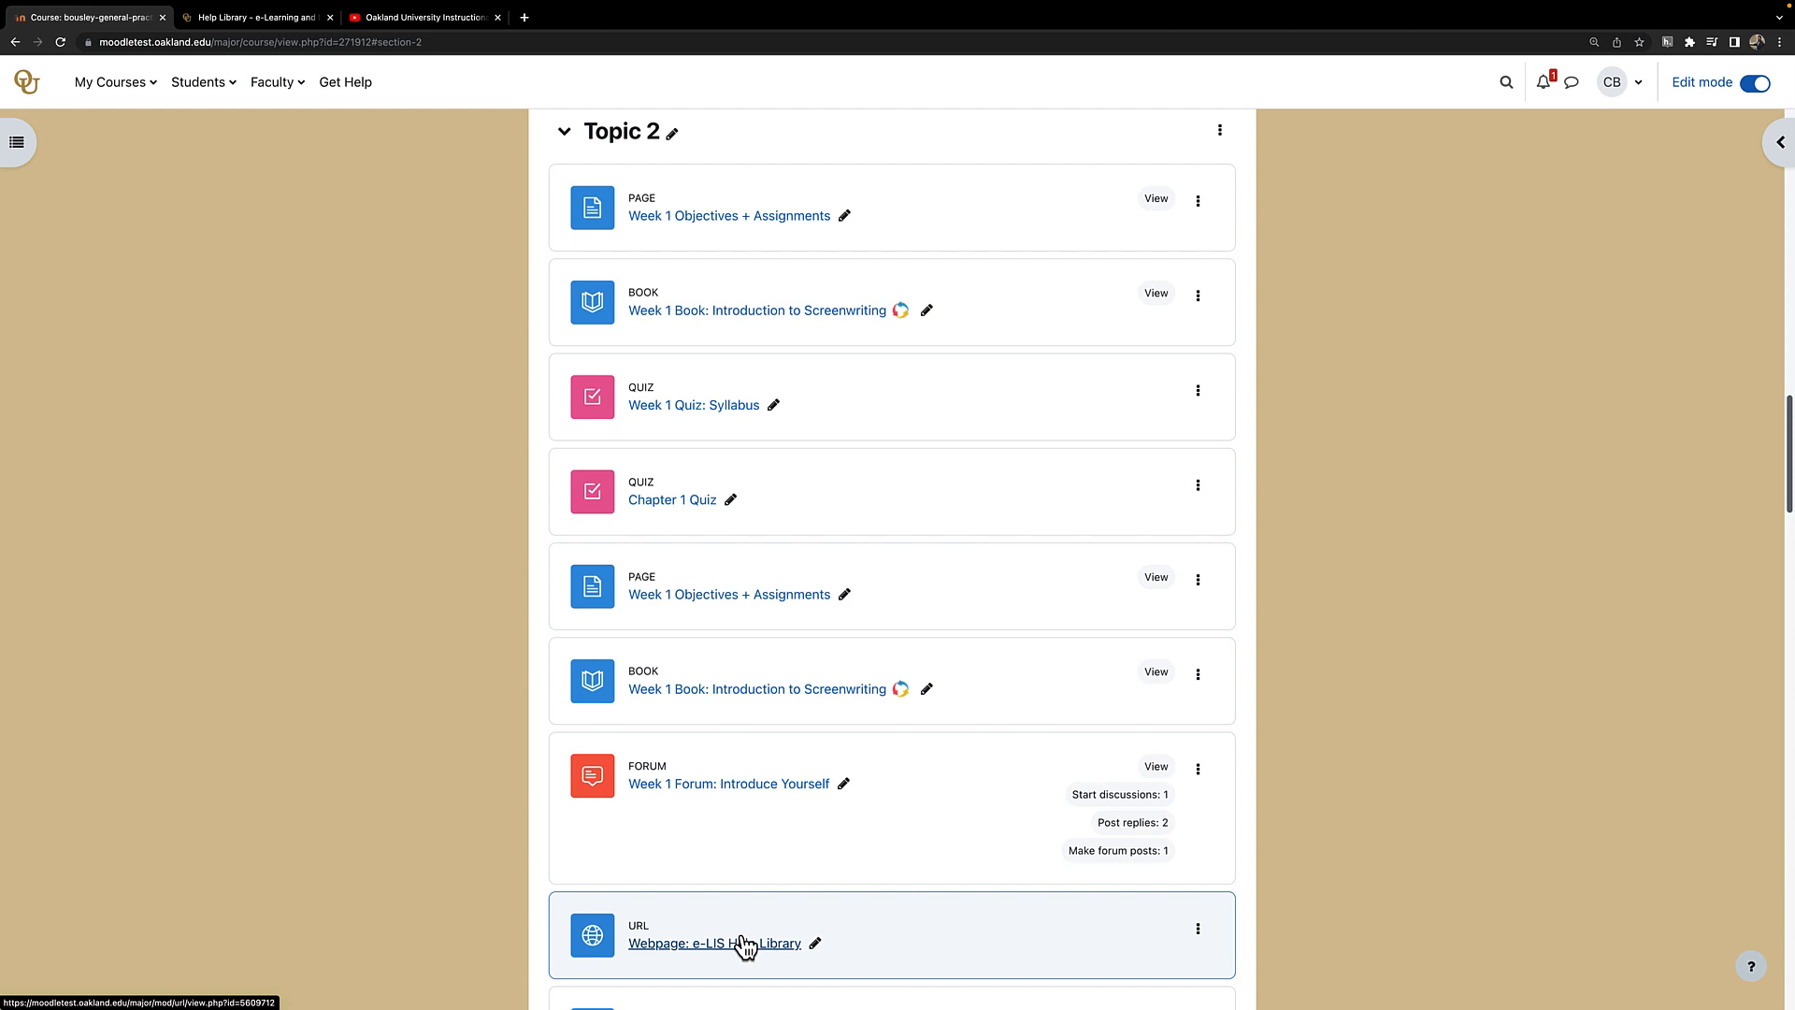
mouse_move(746, 952)
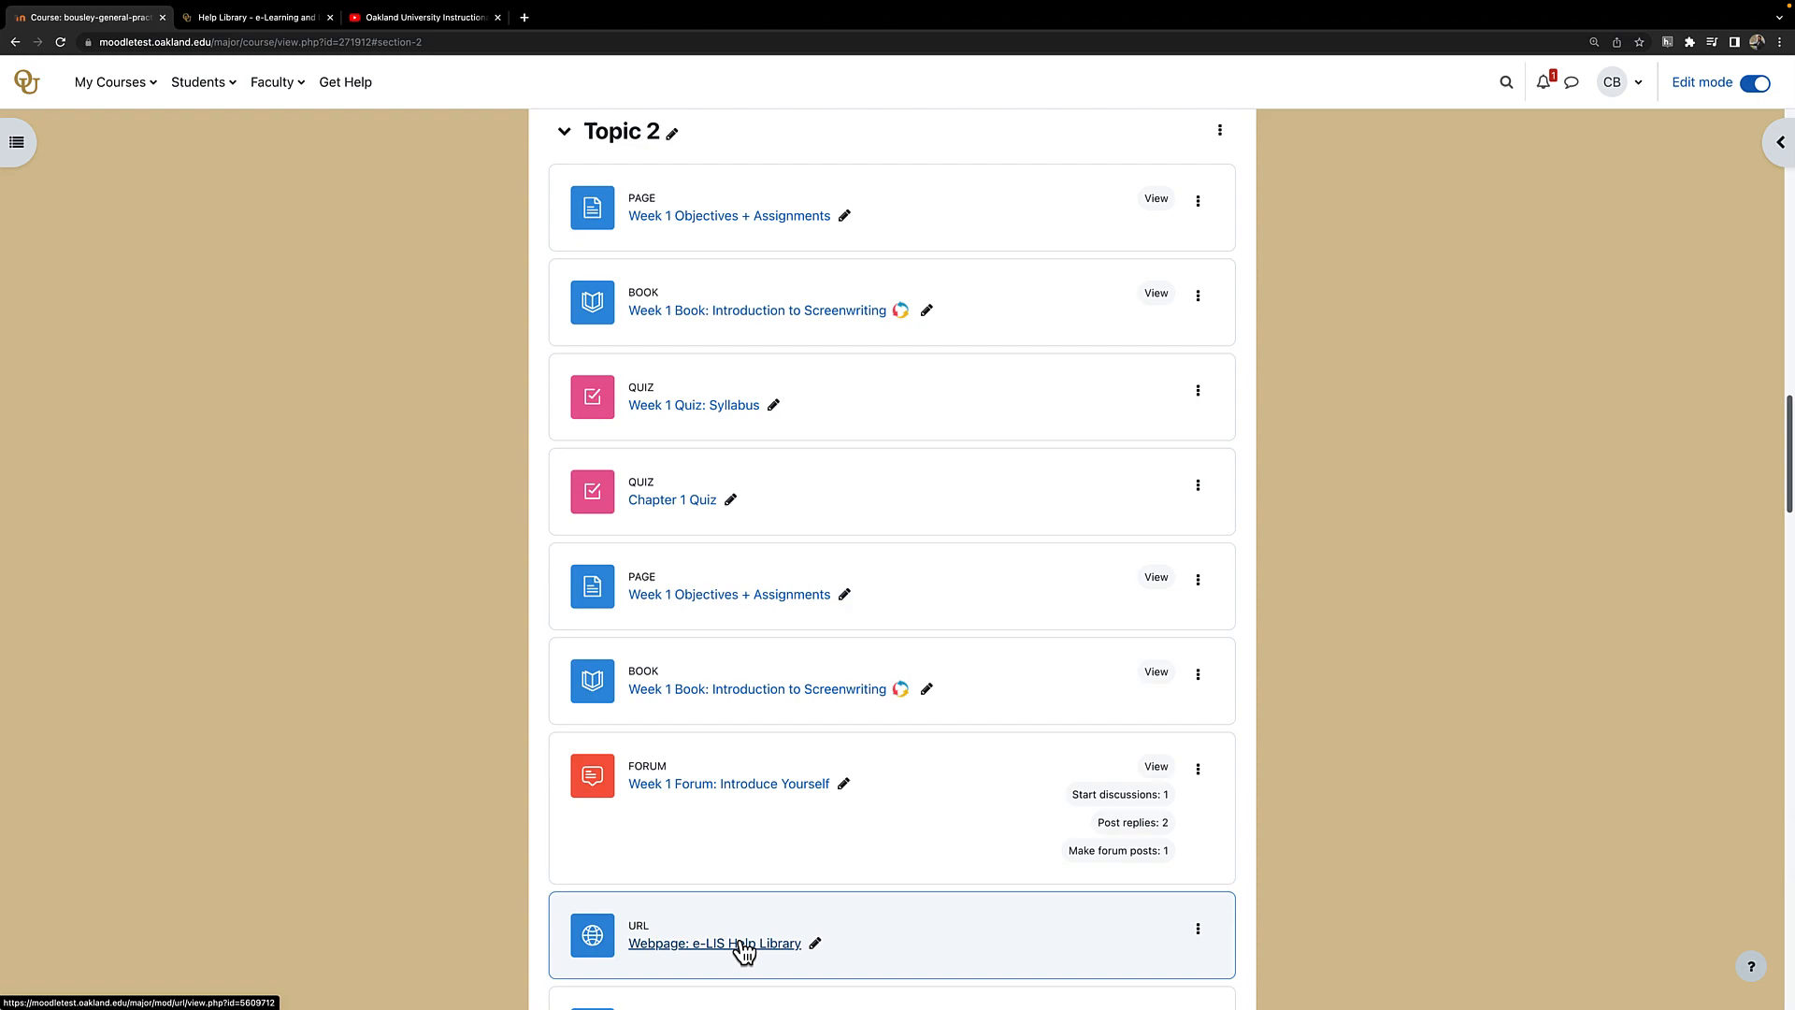
click(713, 942)
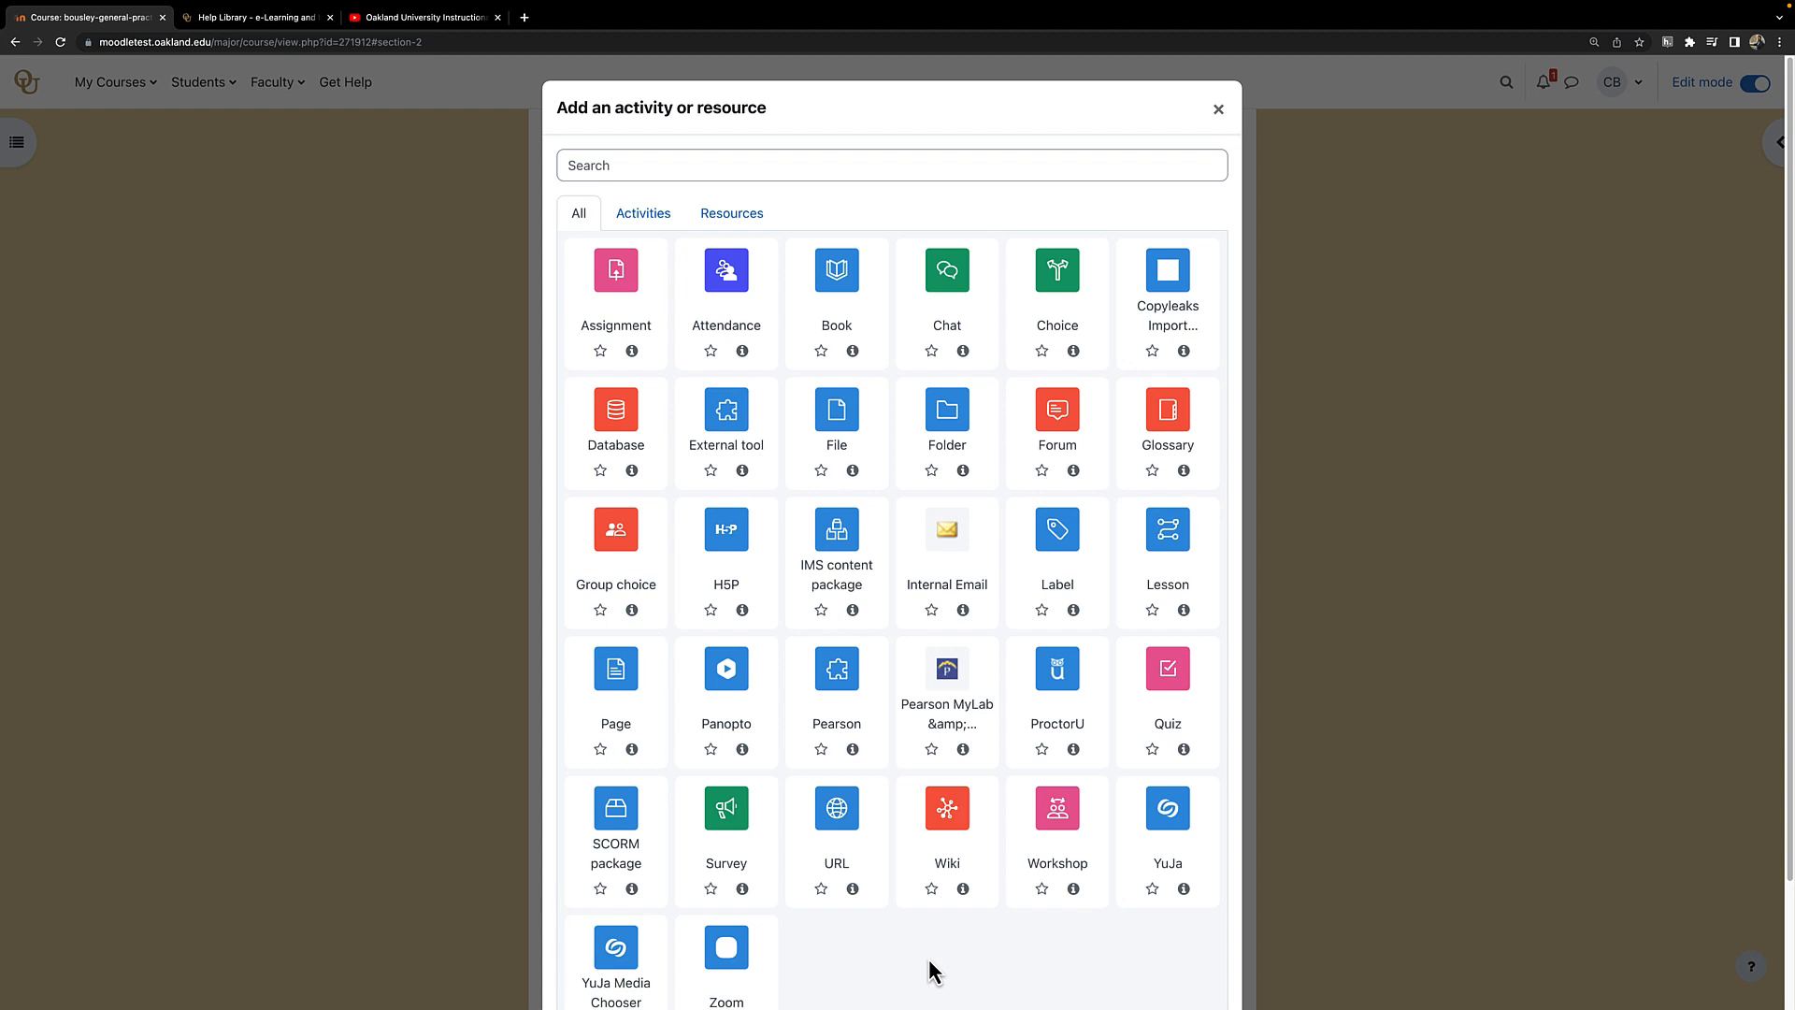
Add a Page resource with content 'Please watch this video' and select the word 'video'
click(615, 667)
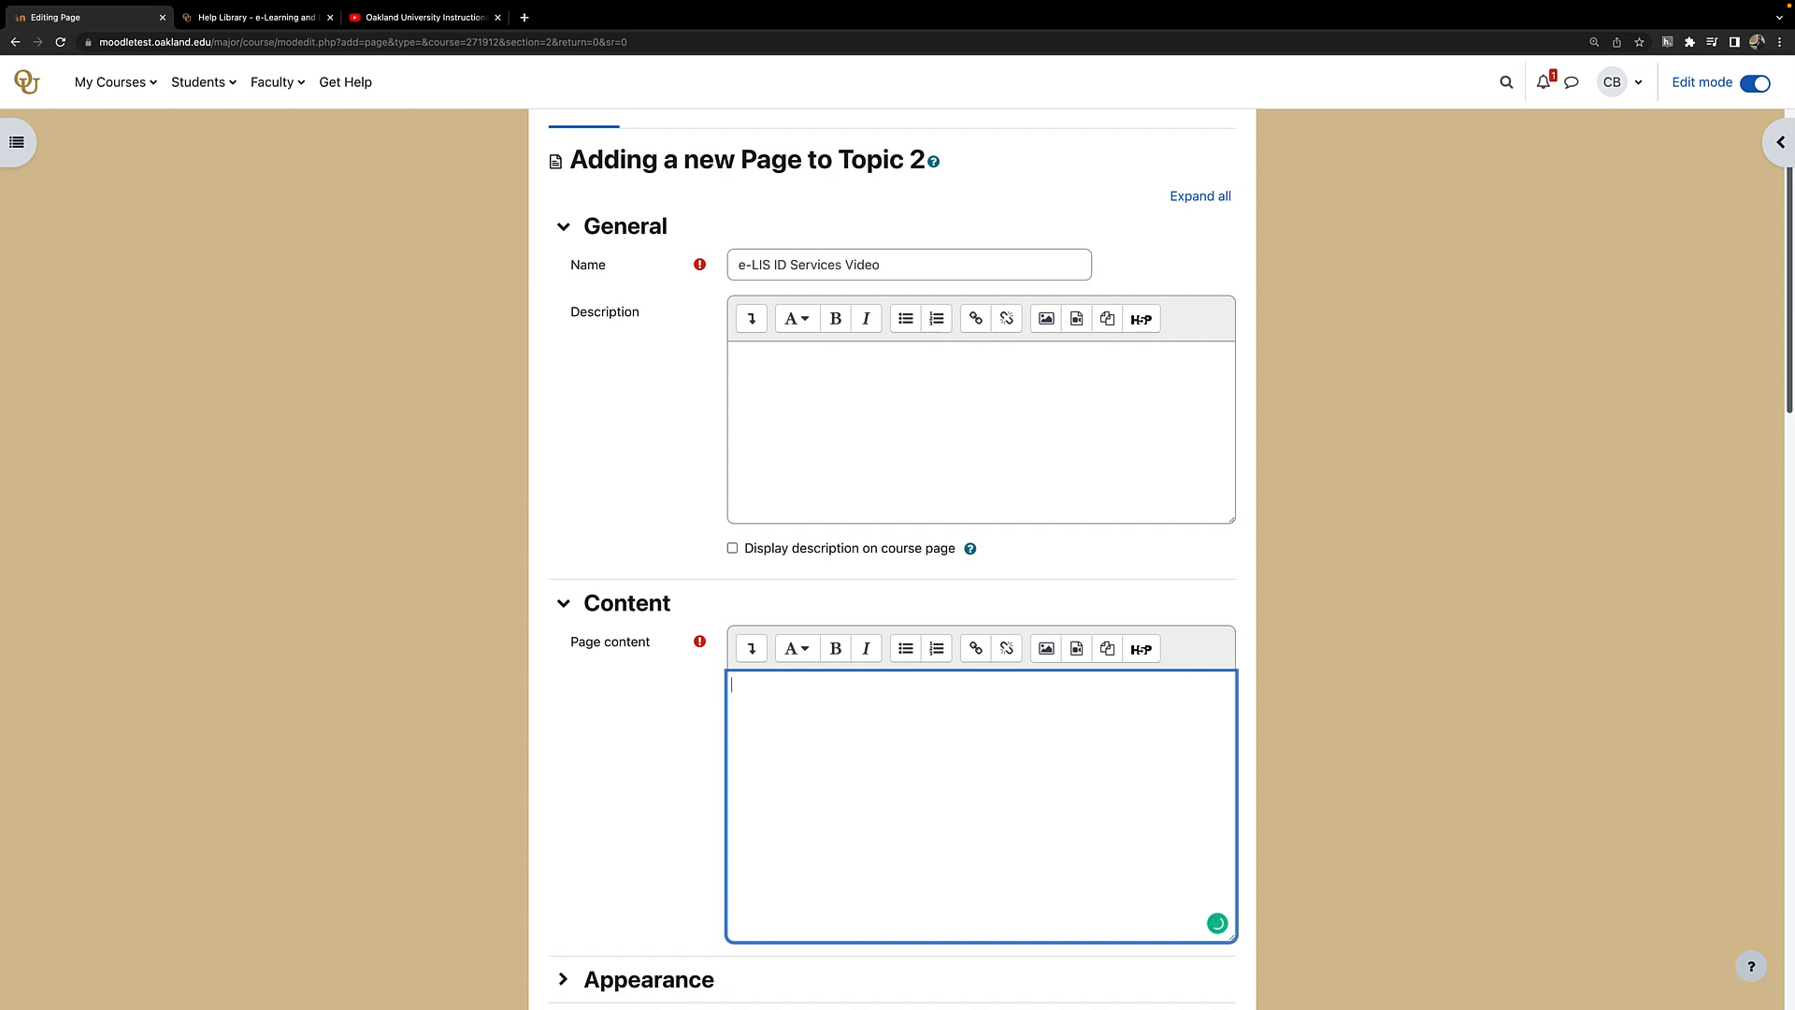
text(Please watch this video)
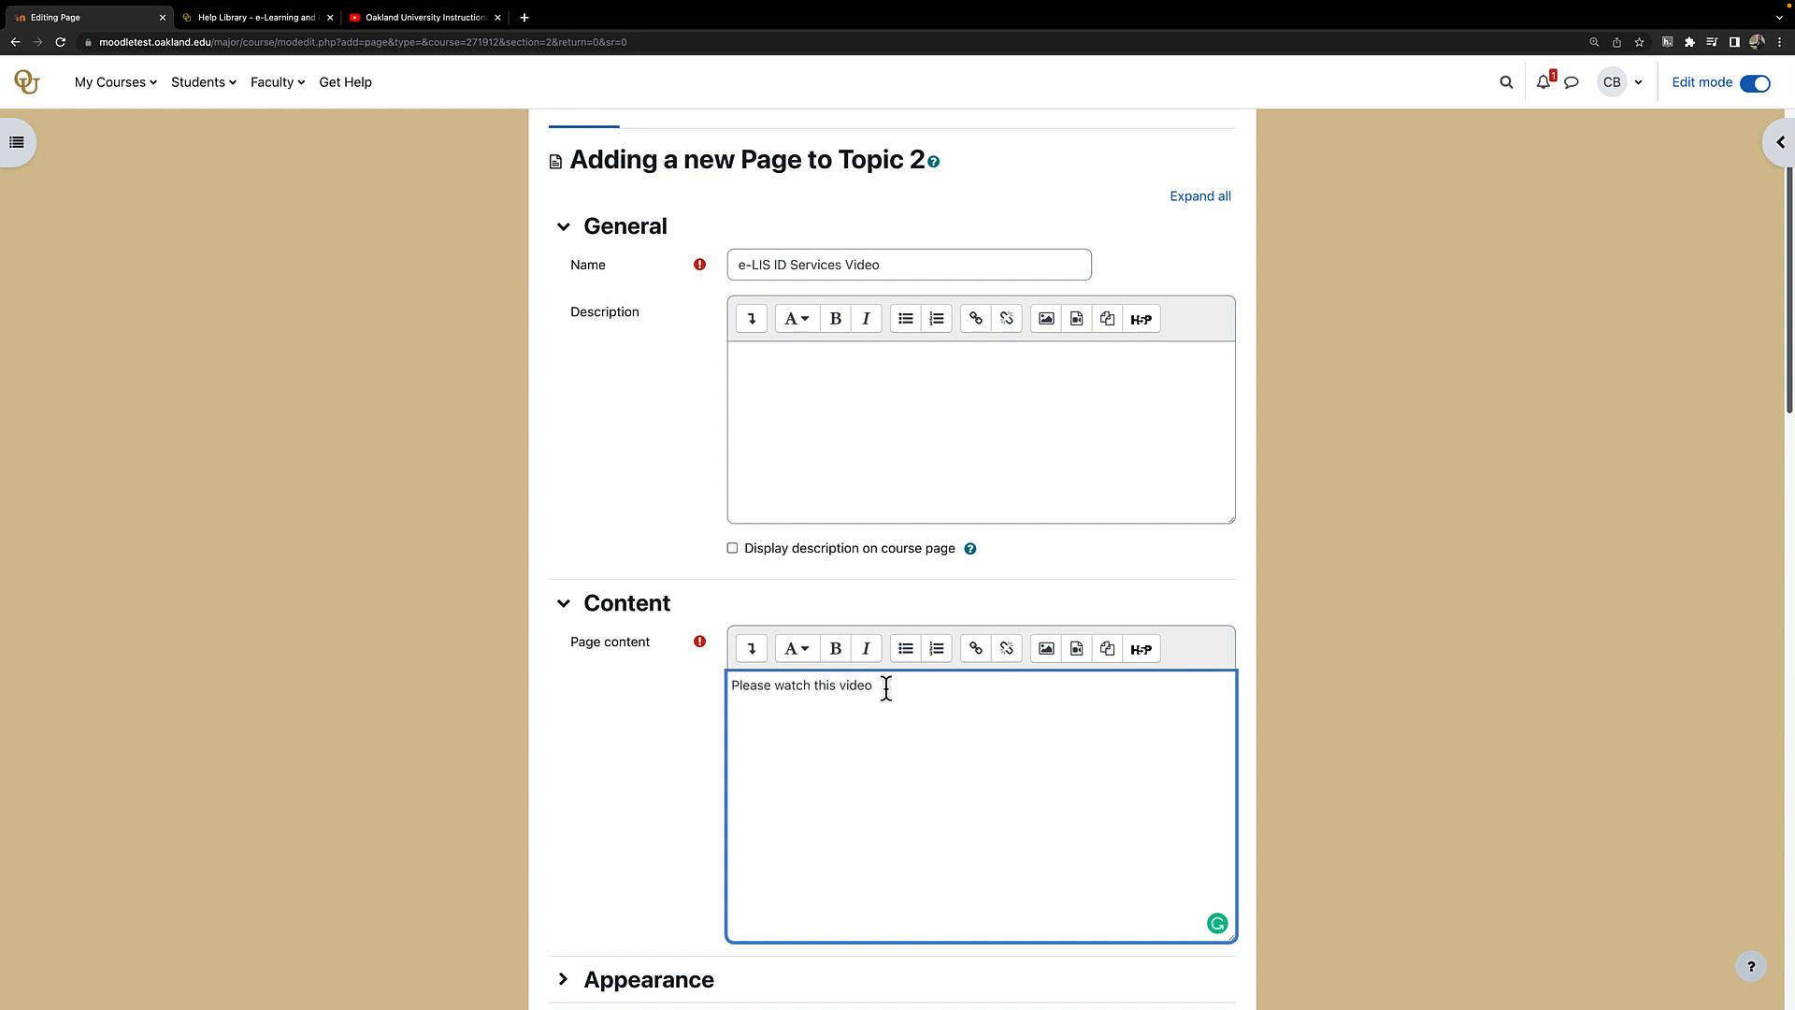
double_click(853, 684)
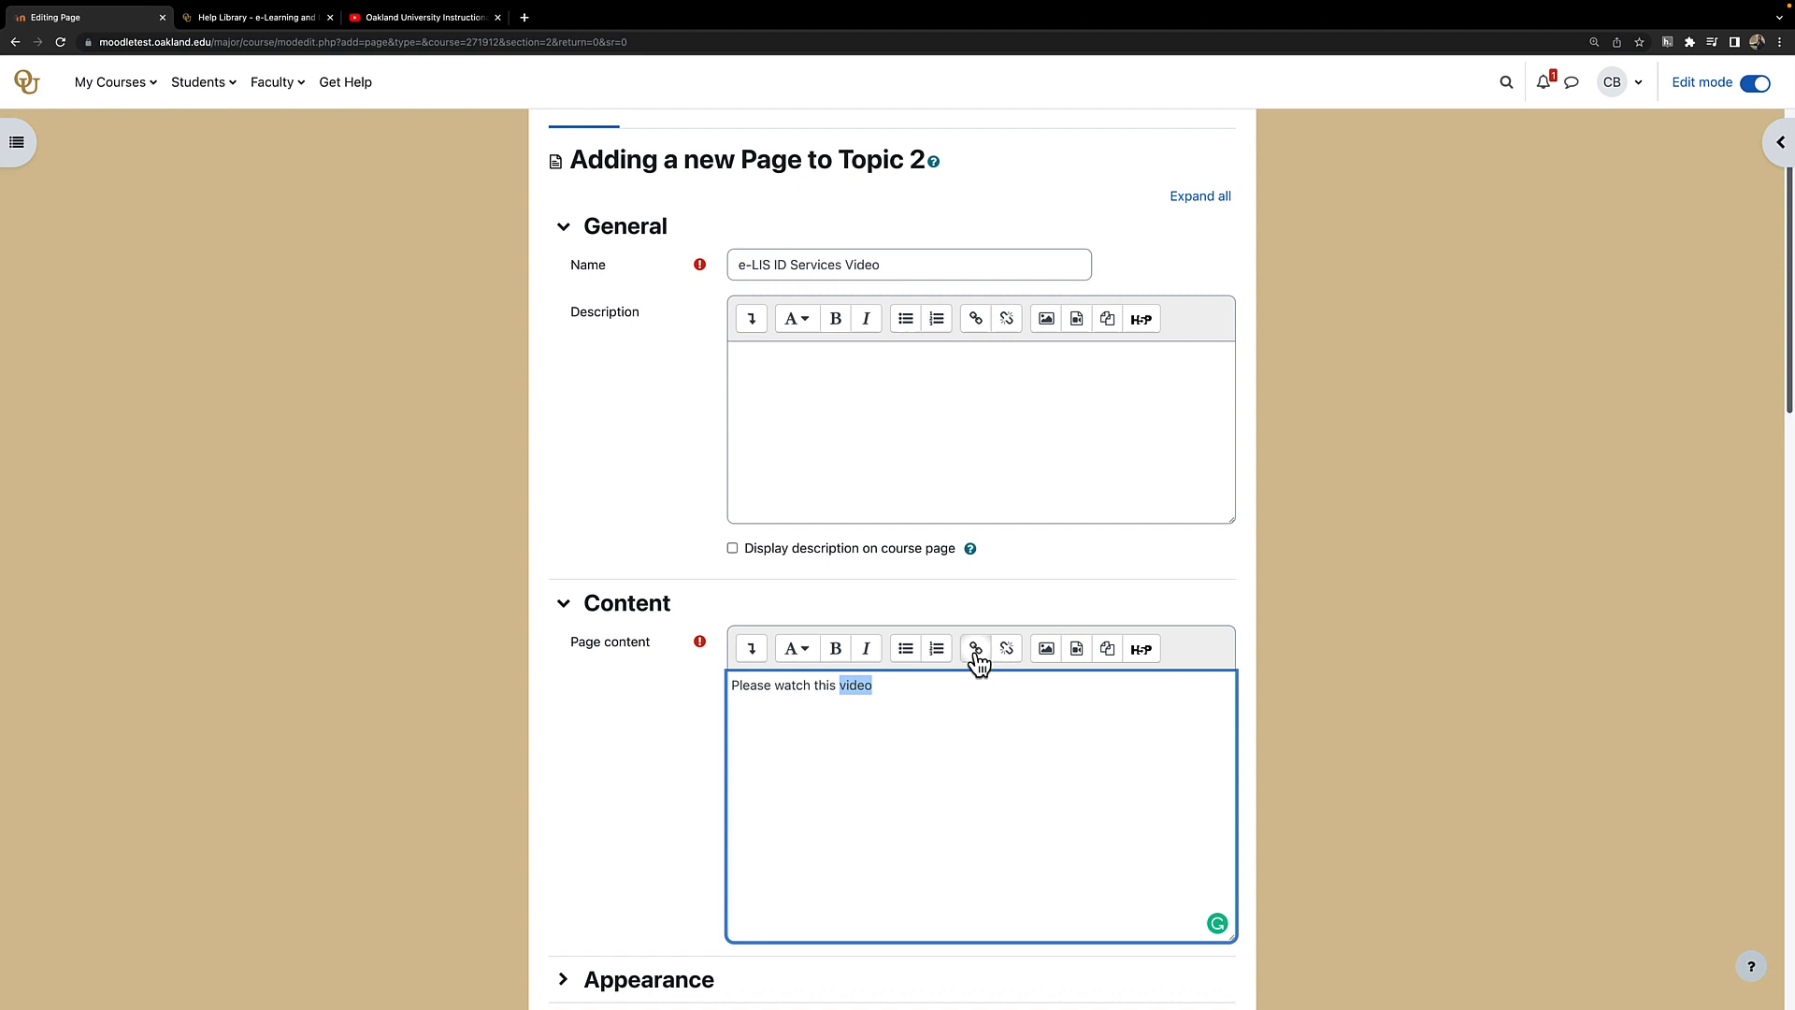
Link the word 'video' to the YouTube URL, set to open in a new window
click(974, 649)
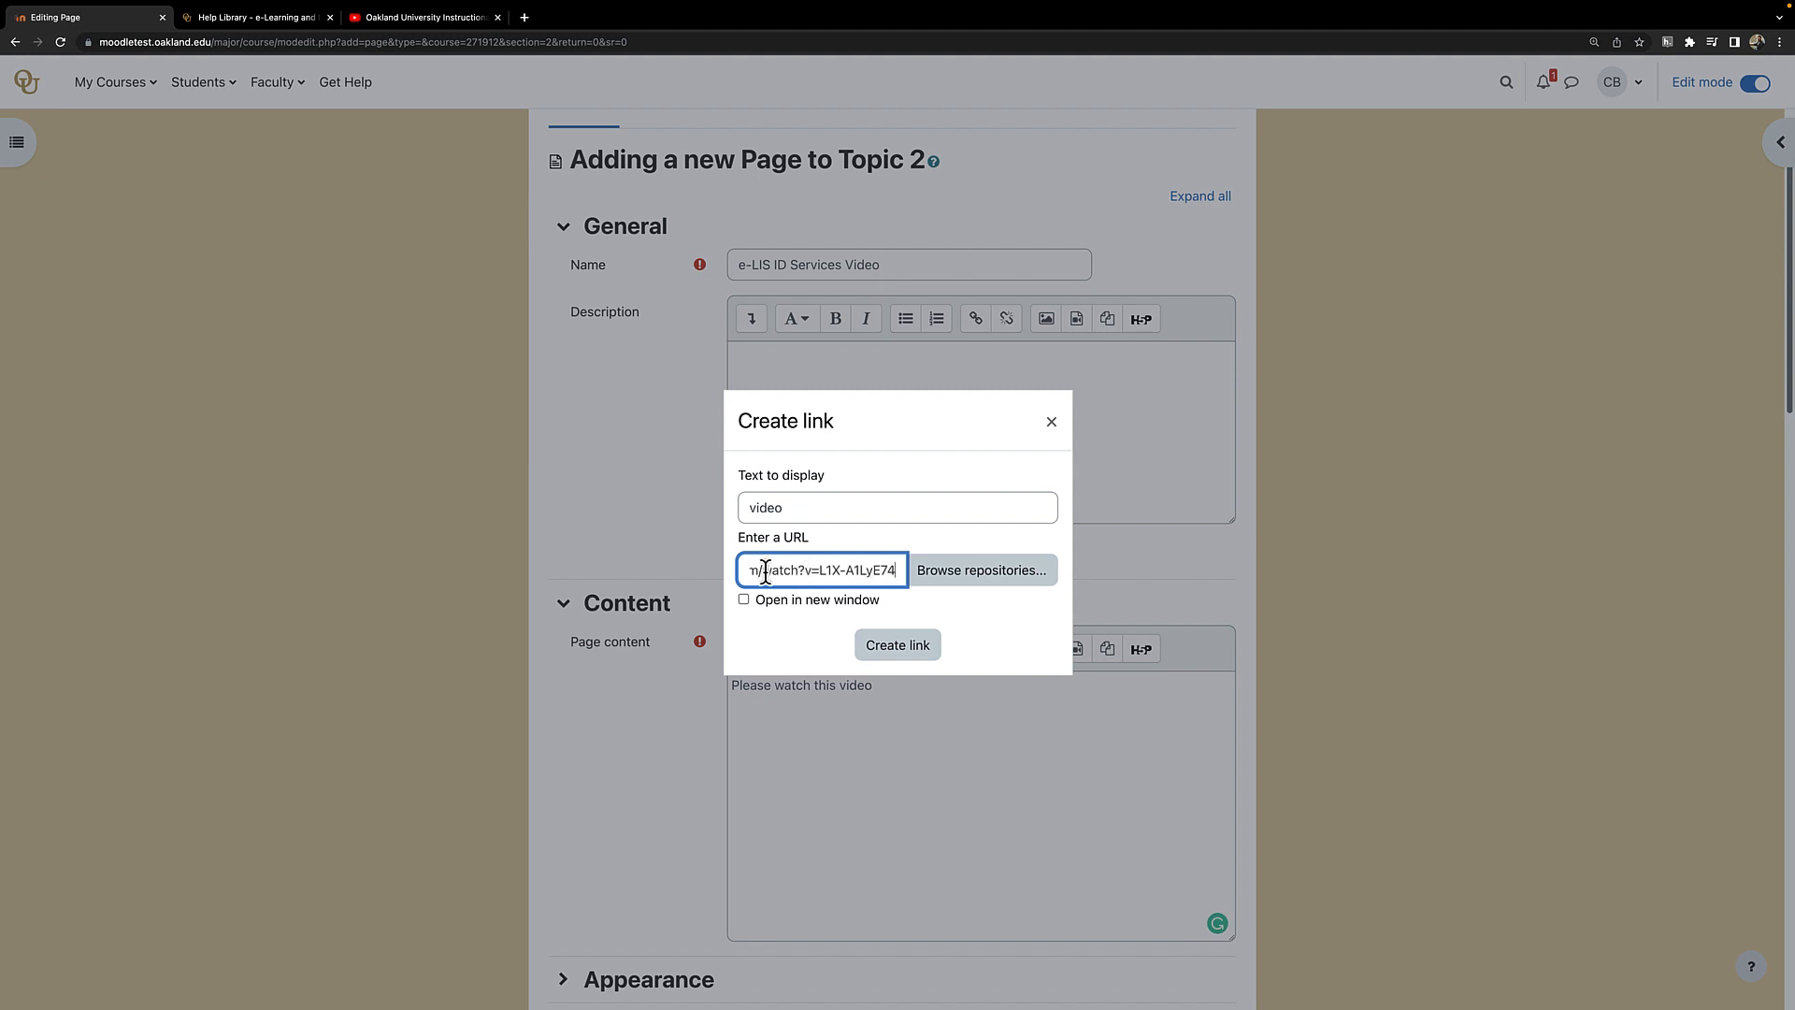
click(742, 599)
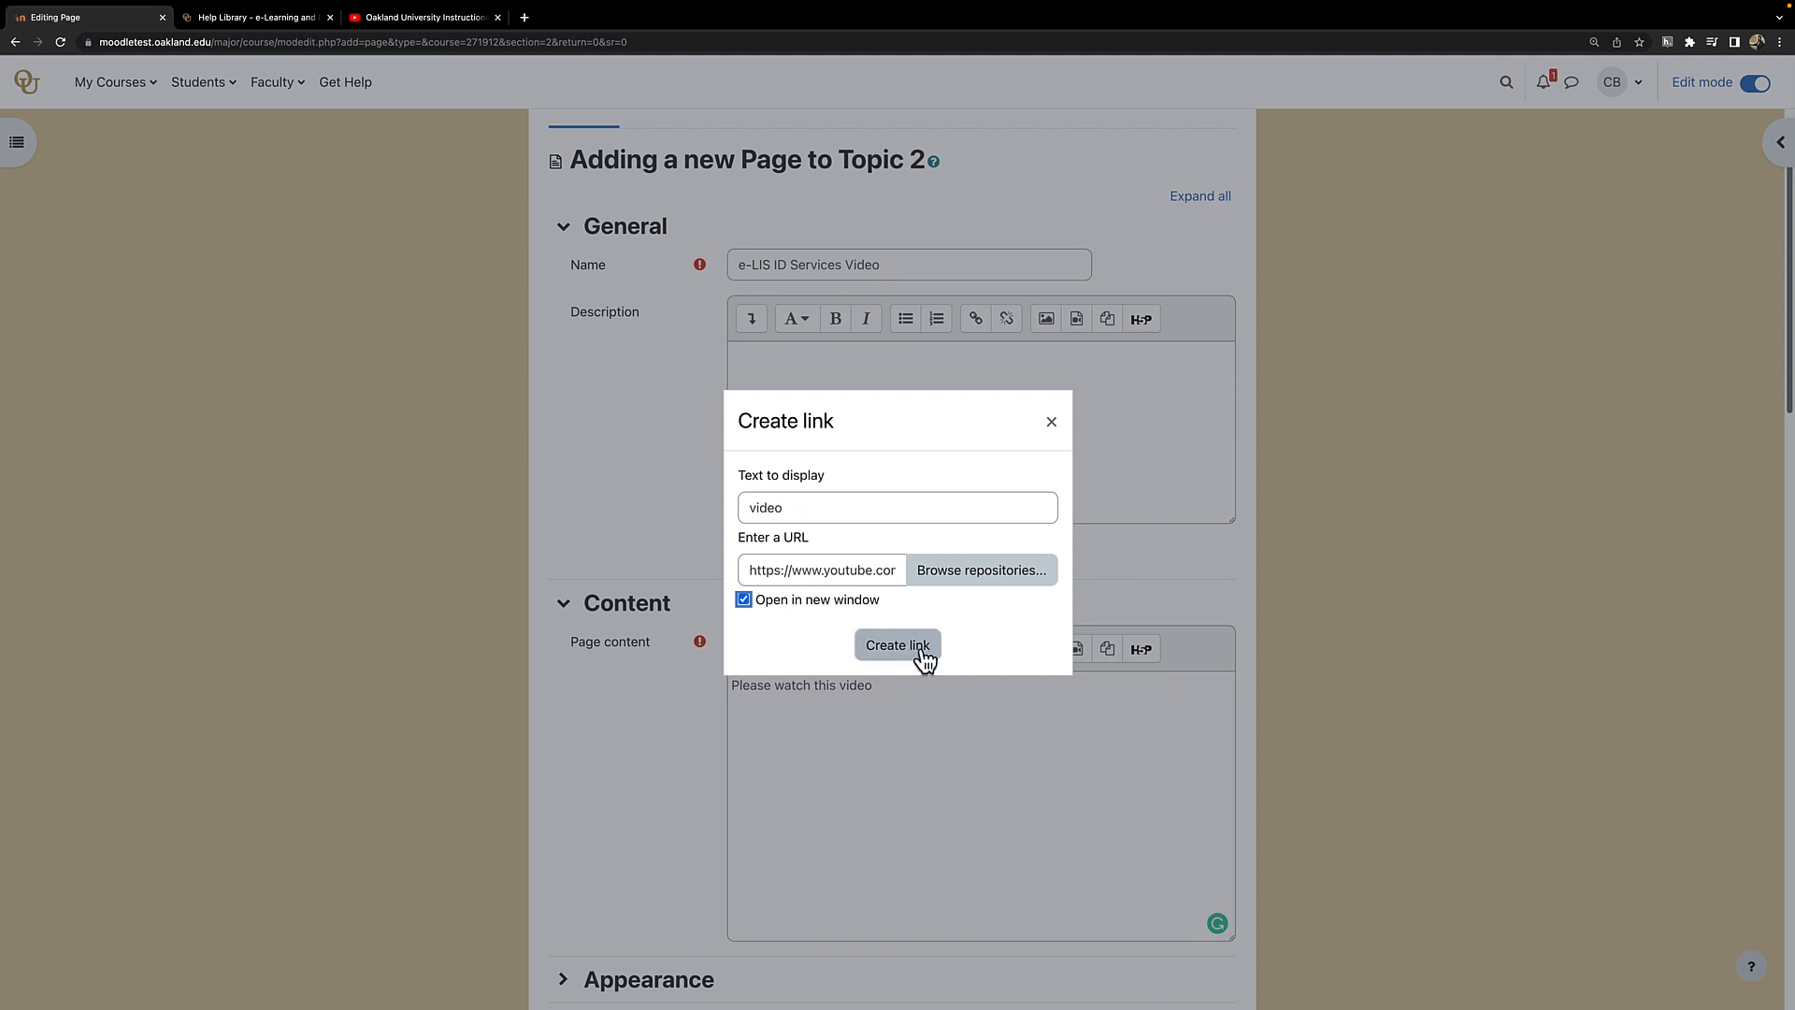
click(895, 643)
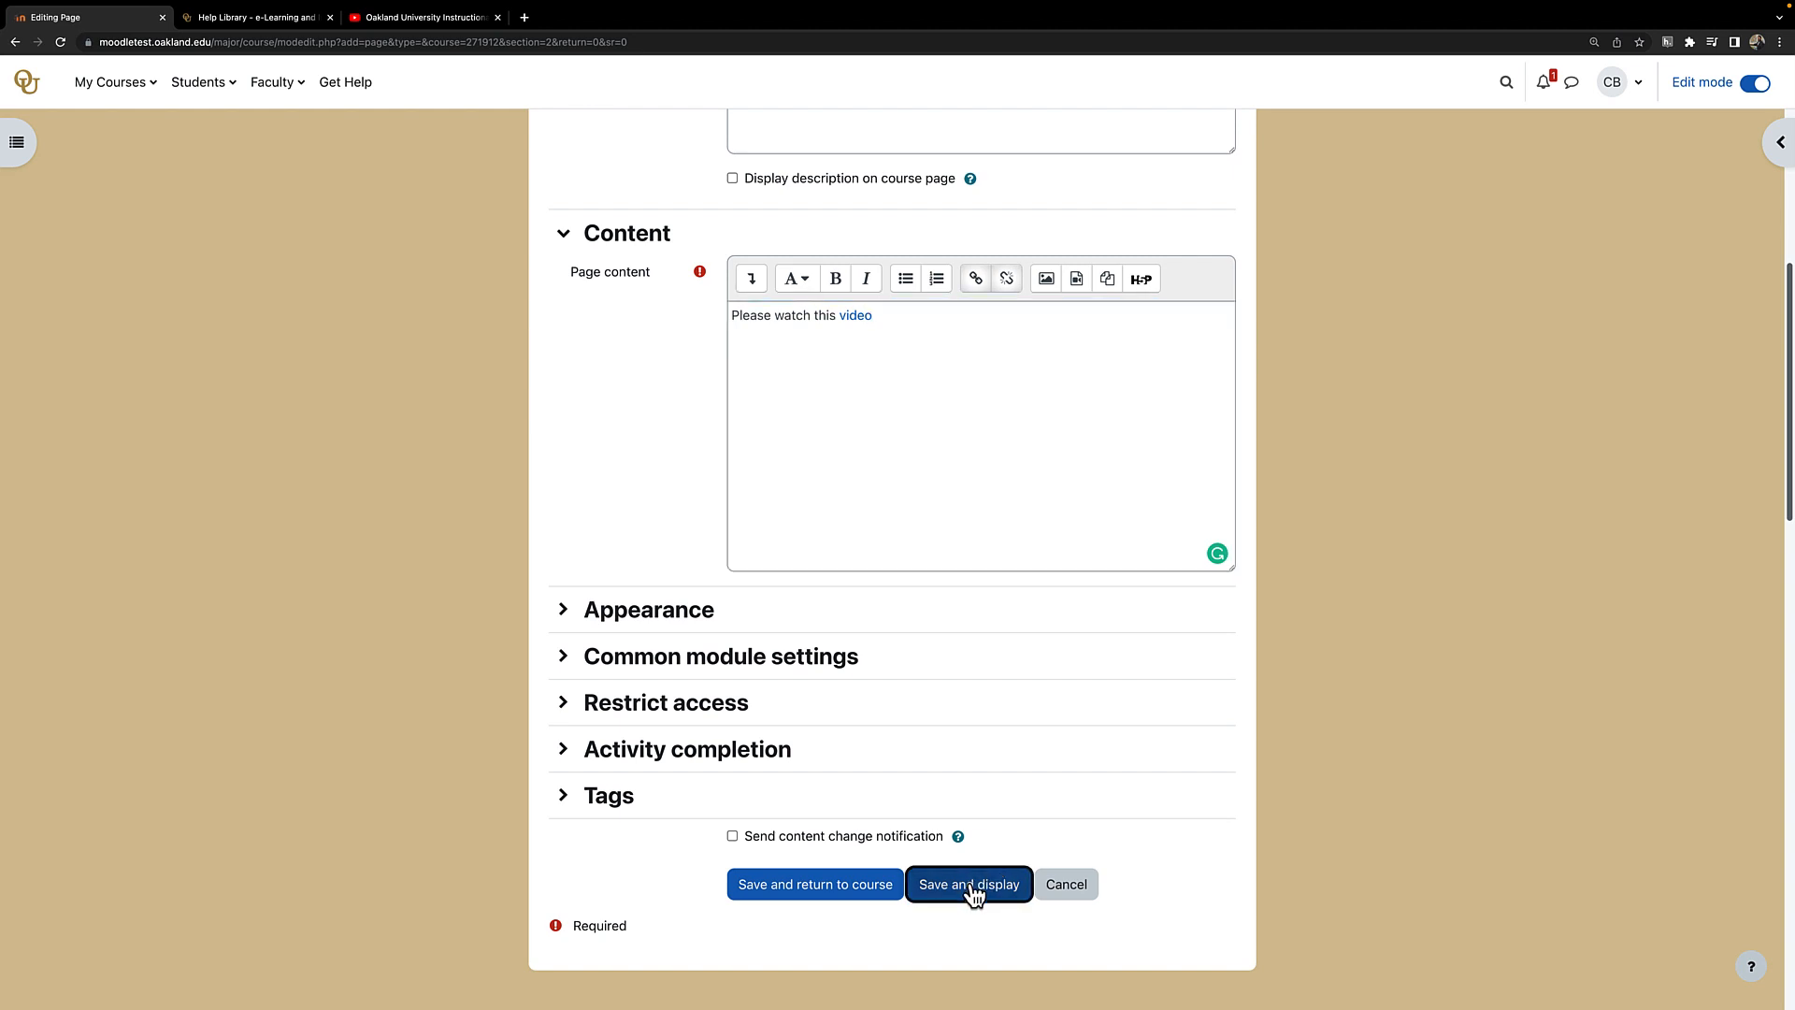
Save and display the page, then follow its 'video' link
click(967, 885)
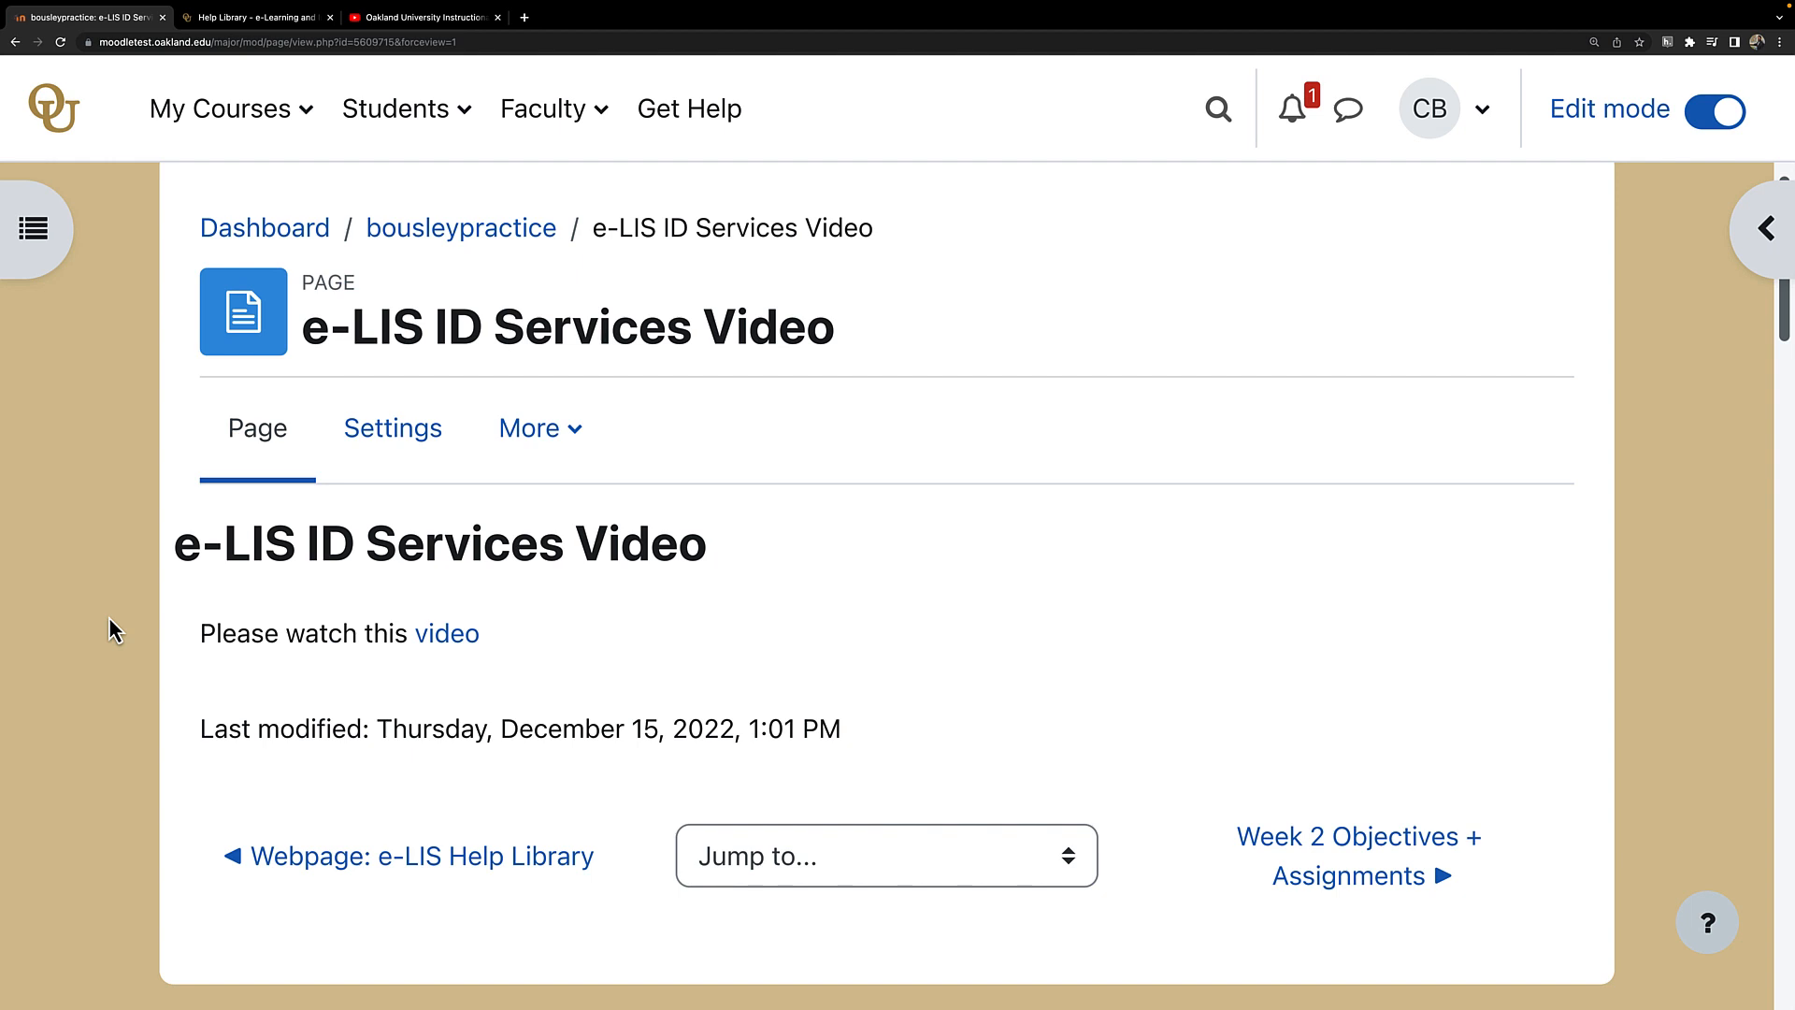
mouse_move(445, 634)
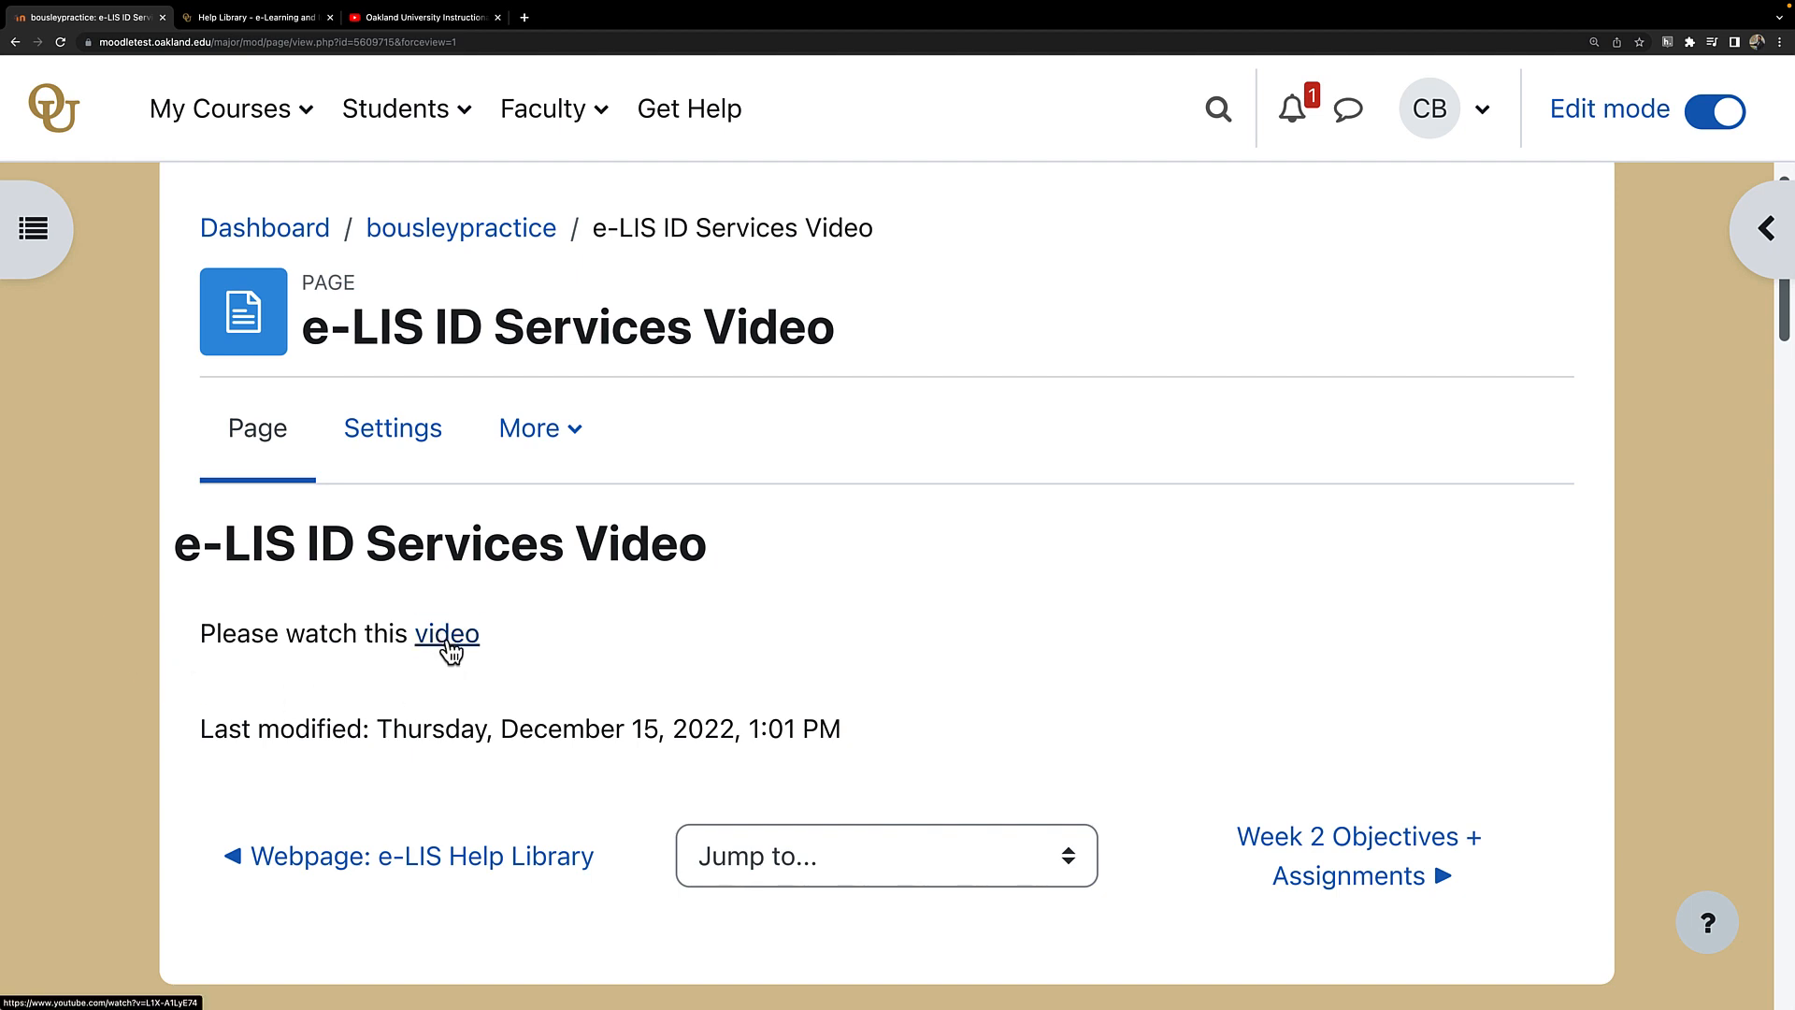
click(445, 634)
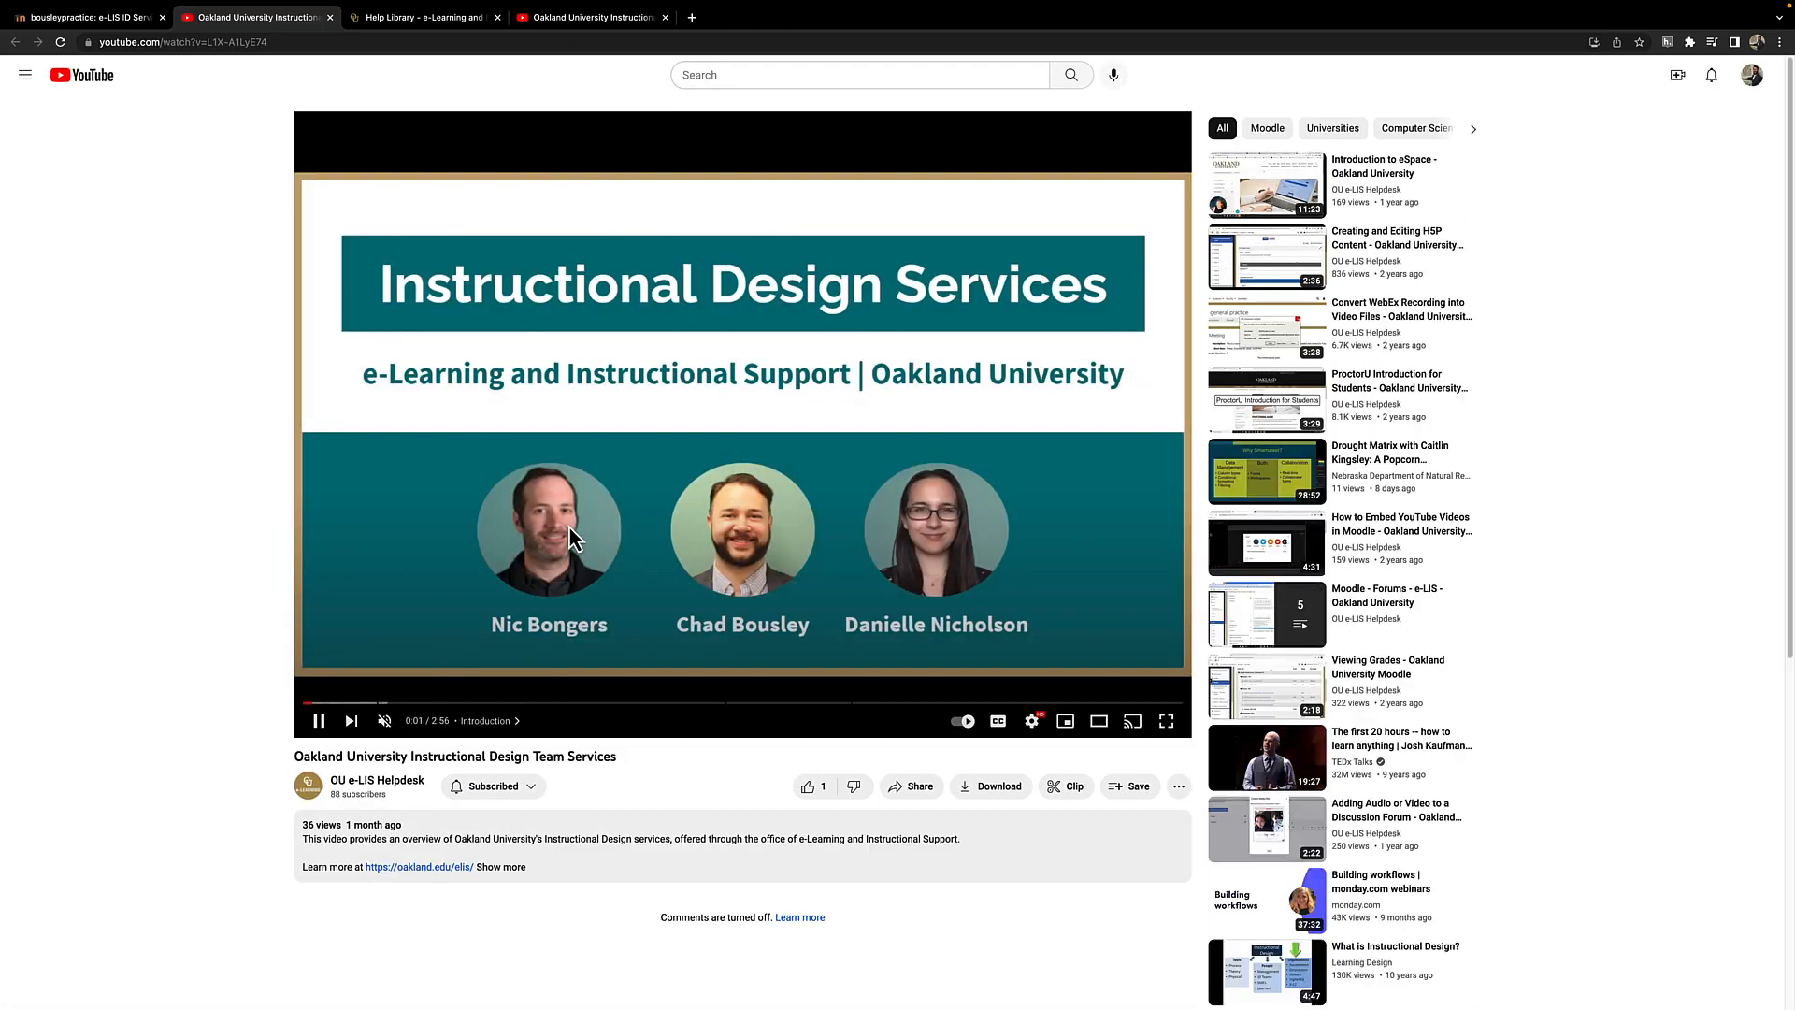
Switch to the YouTube tab showing the Instructional Design Team Services video
click(81, 17)
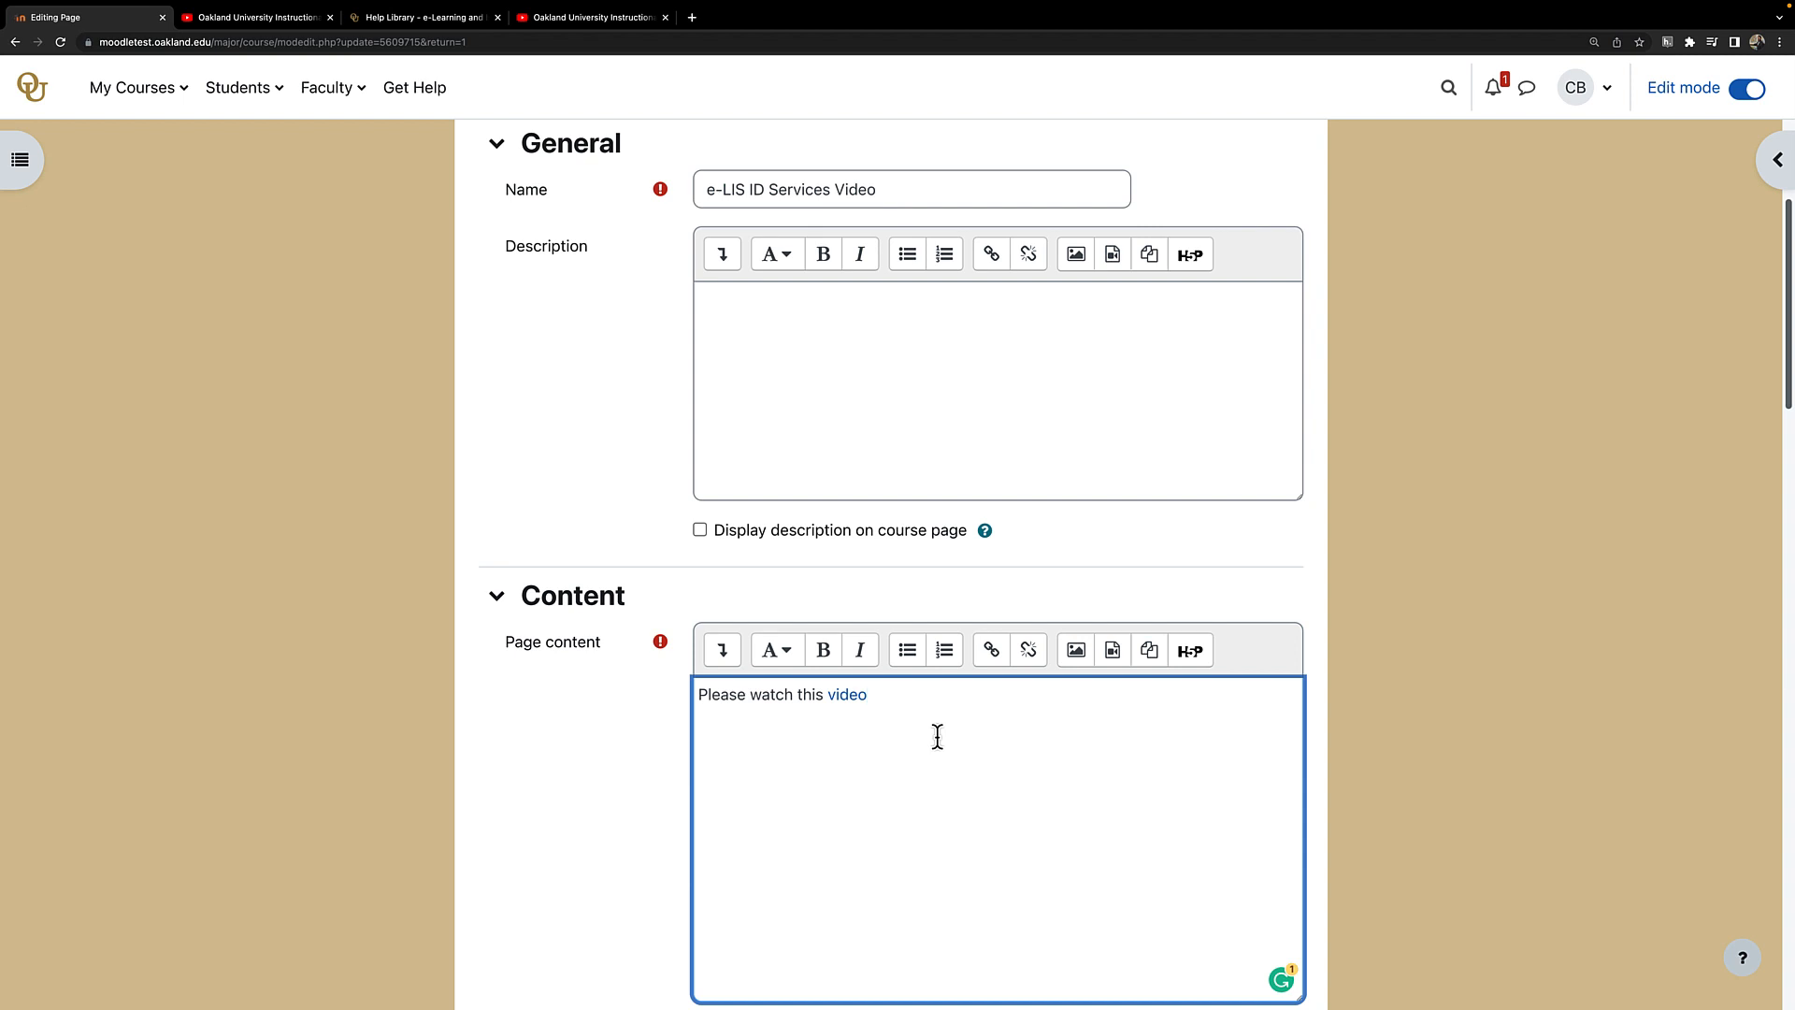
mouse_move(985, 727)
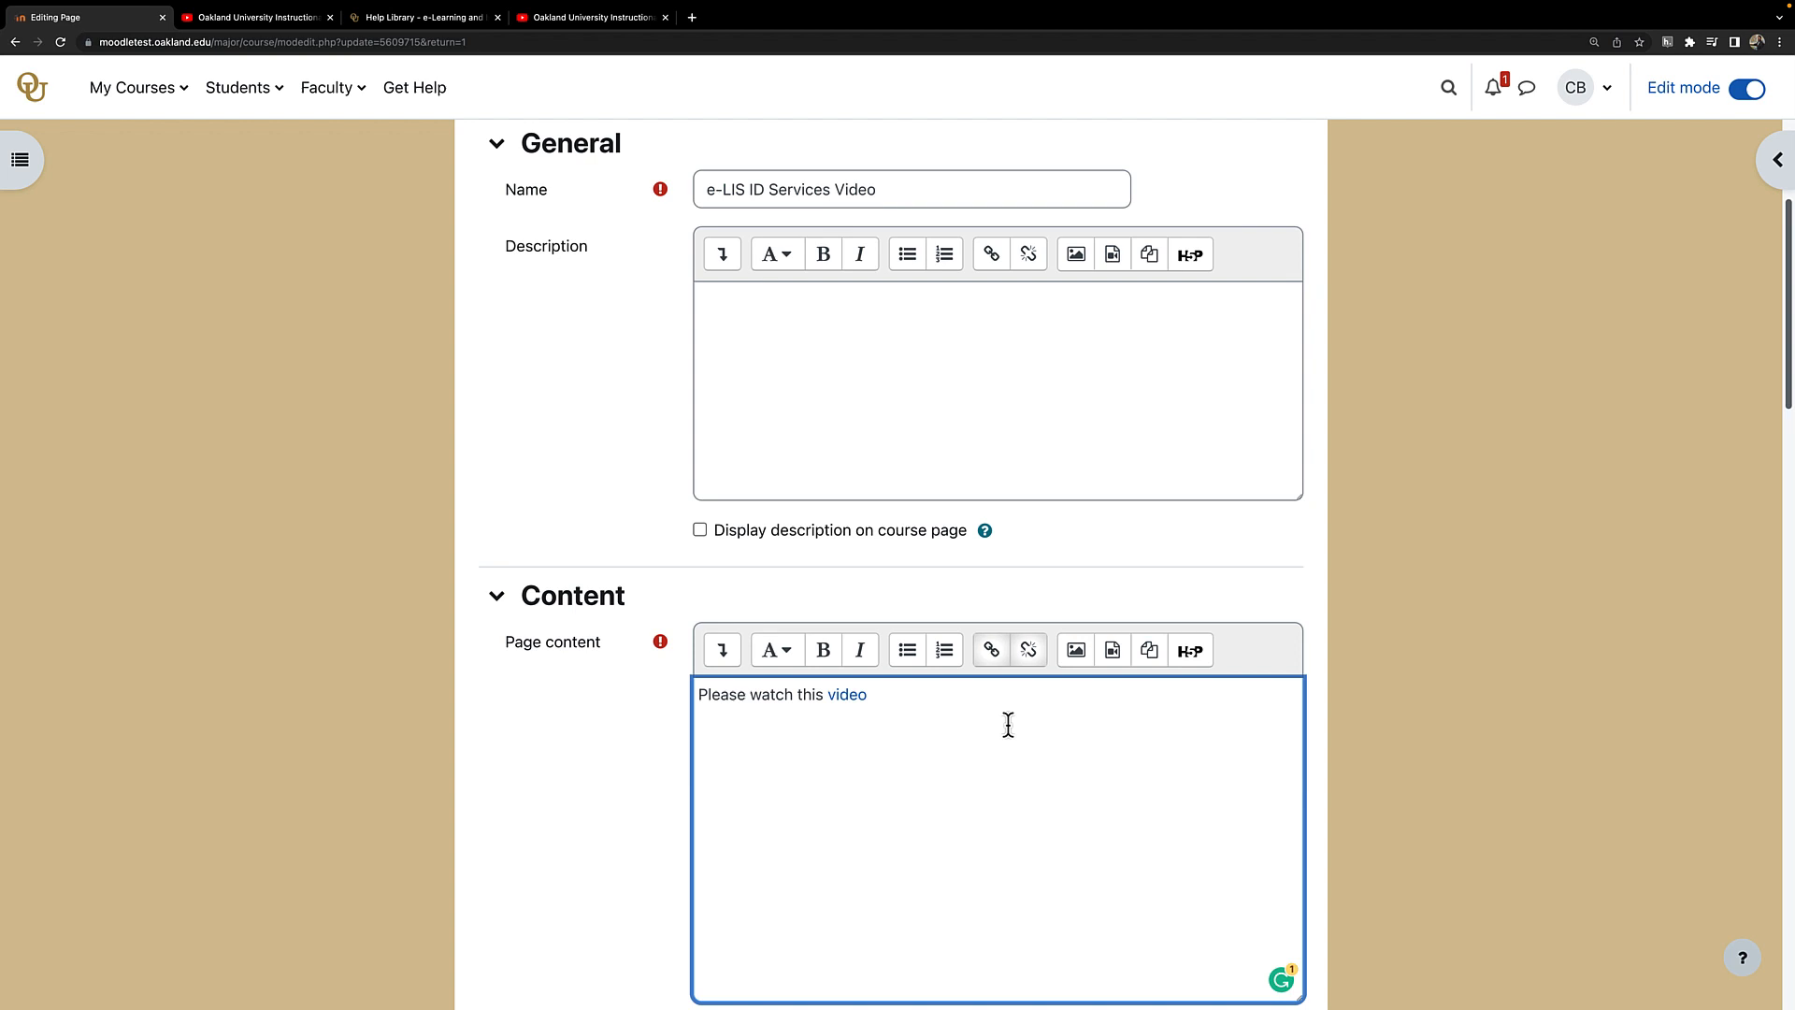
mouse_move(910, 692)
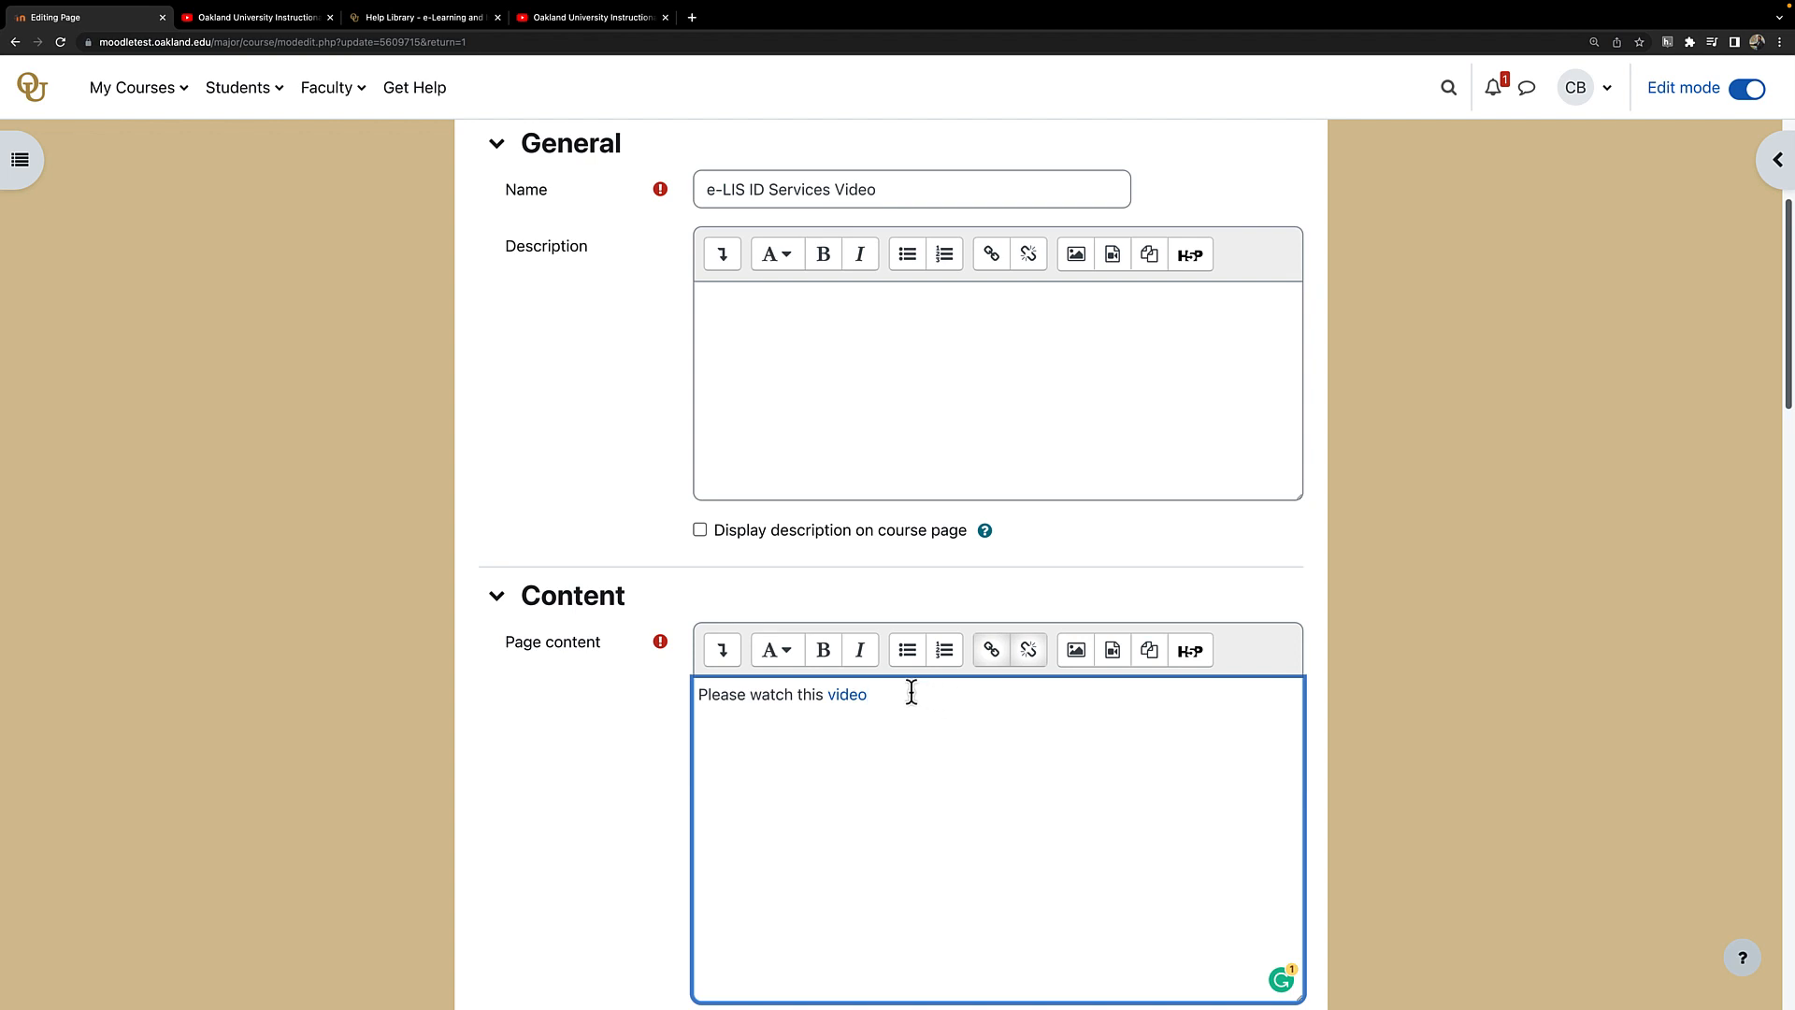
Select the linked word 'video' in the reopened page content editor
double_click(846, 693)
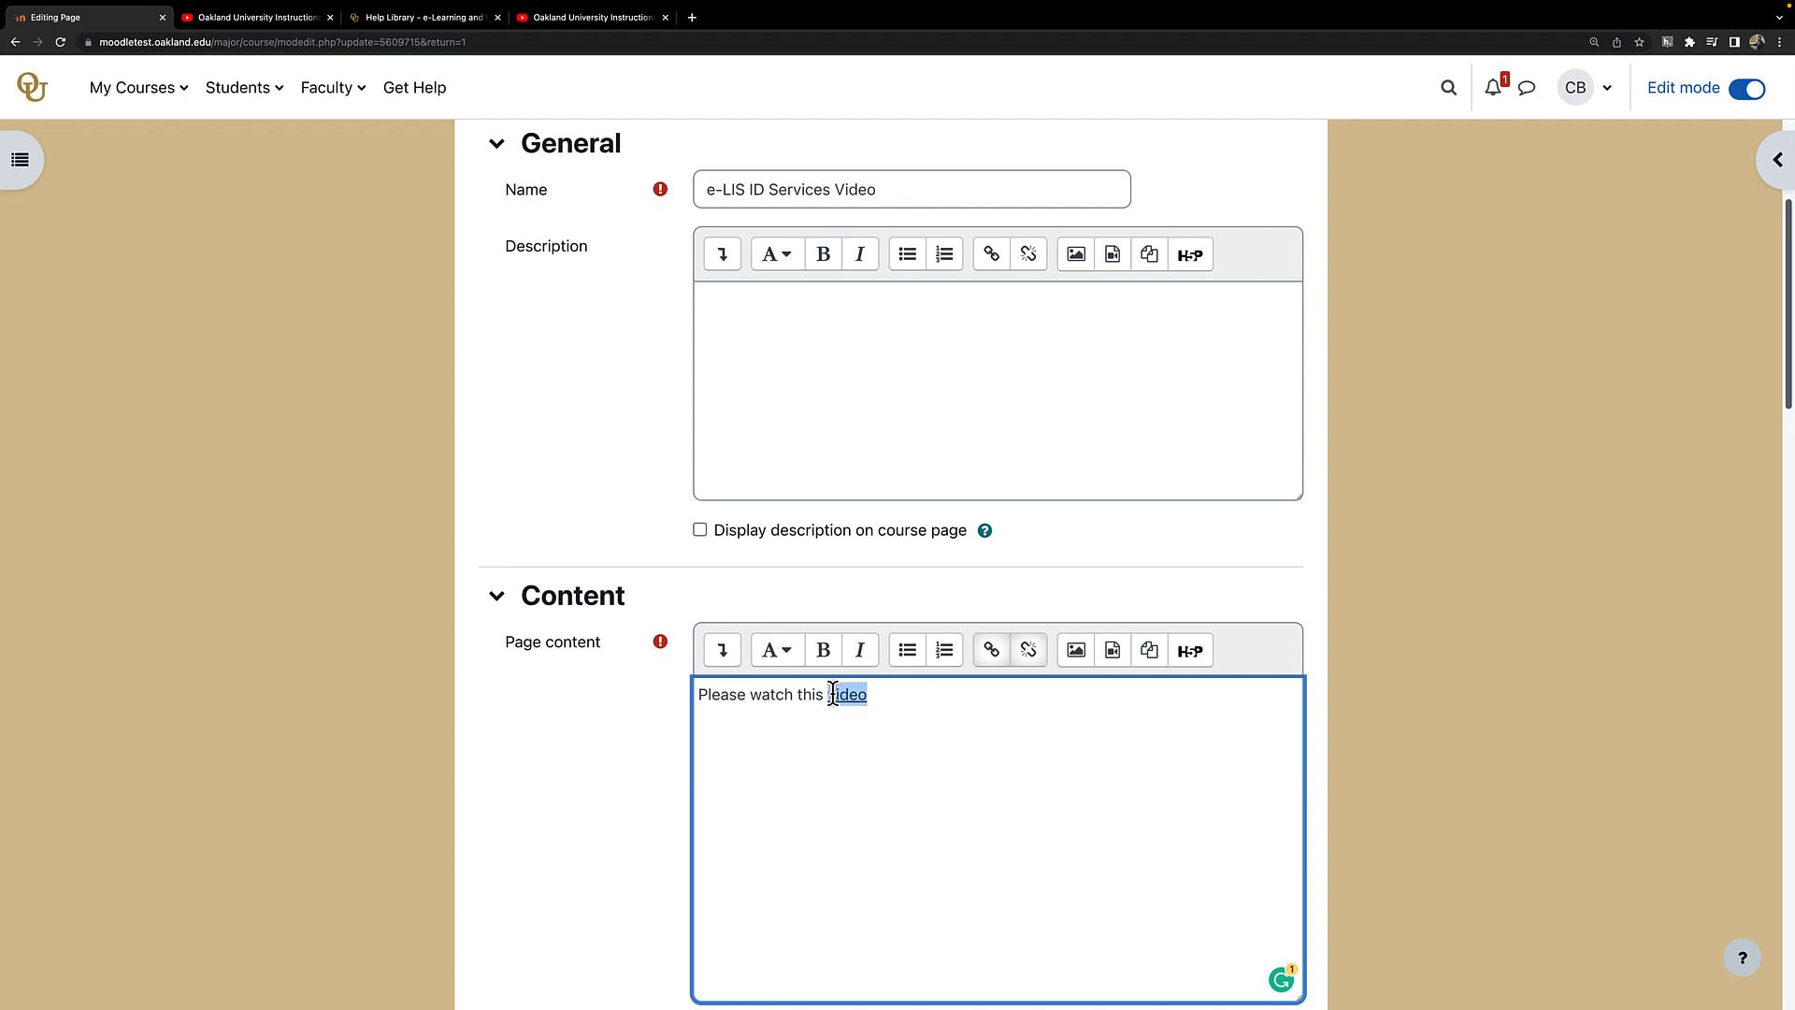